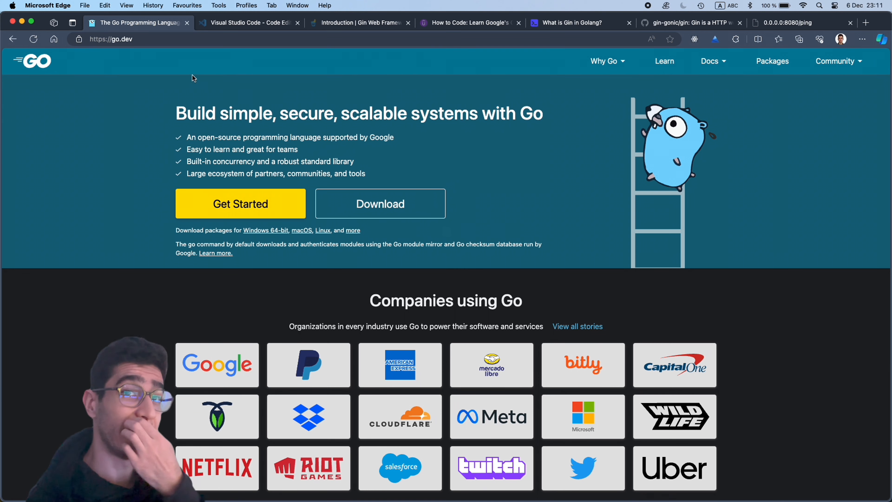
mouse_move(389, 84)
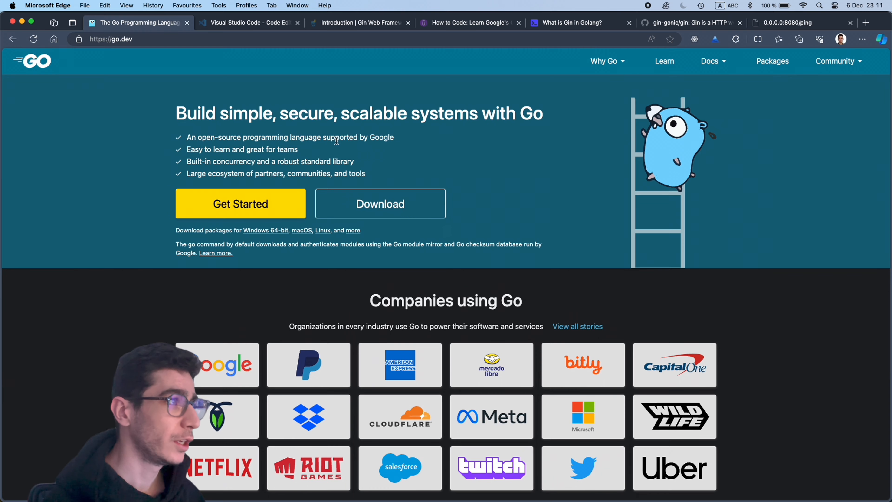
Step: Scroll the go.dev homepage past the company logos to the Try Go Hello example
scroll("down", 3)
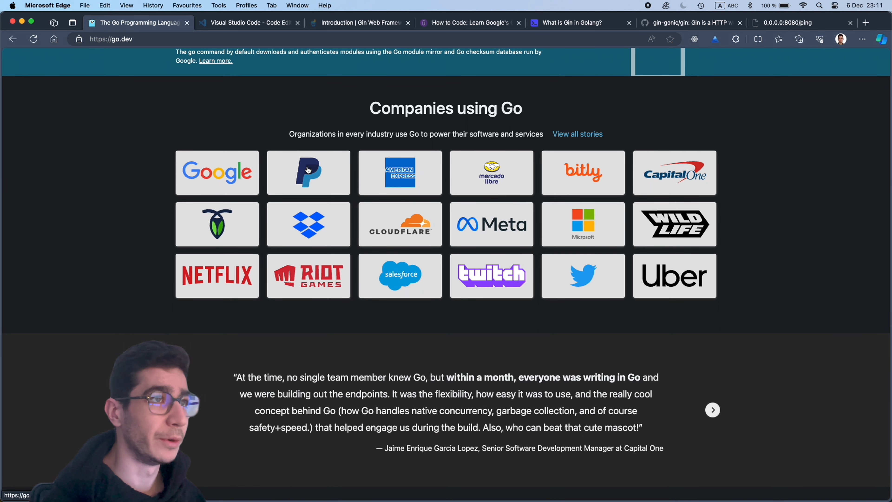
mouse_move(432, 239)
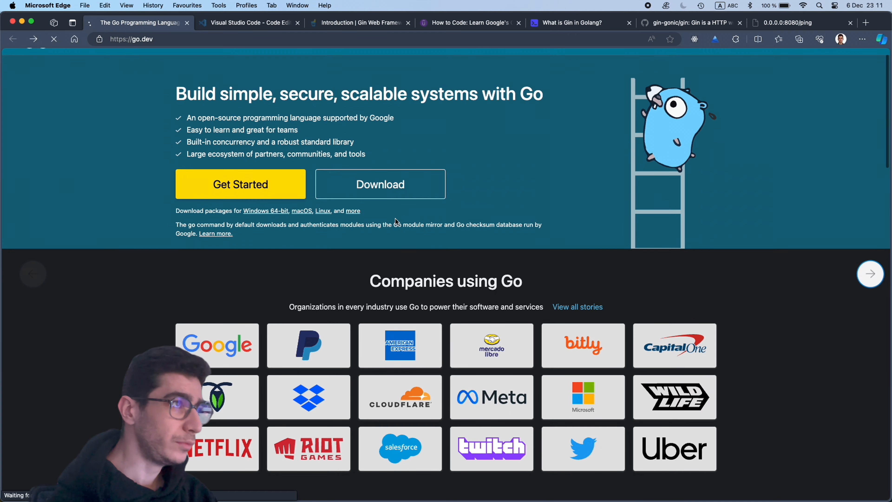
scroll("down", 3)
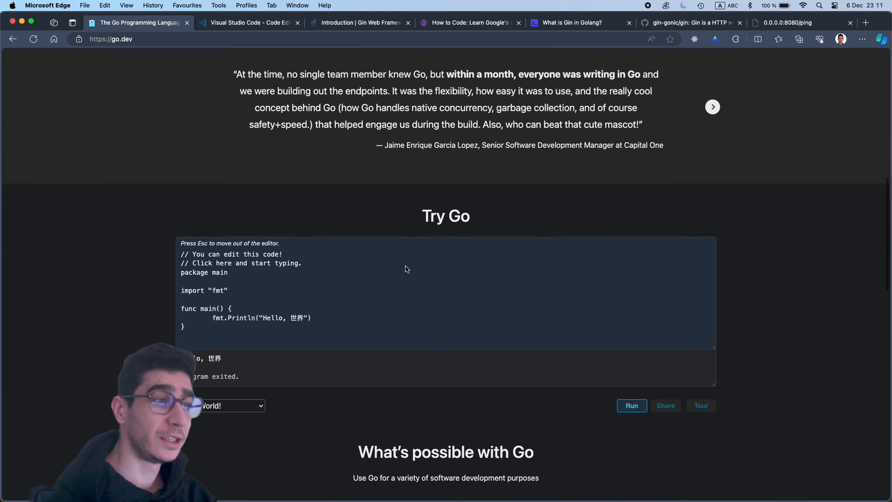
scroll("down", 3)
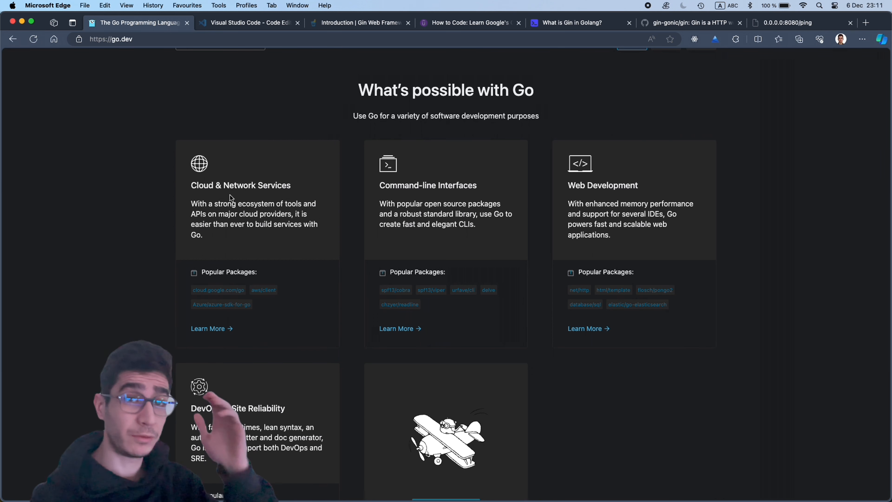
scroll("down", 3)
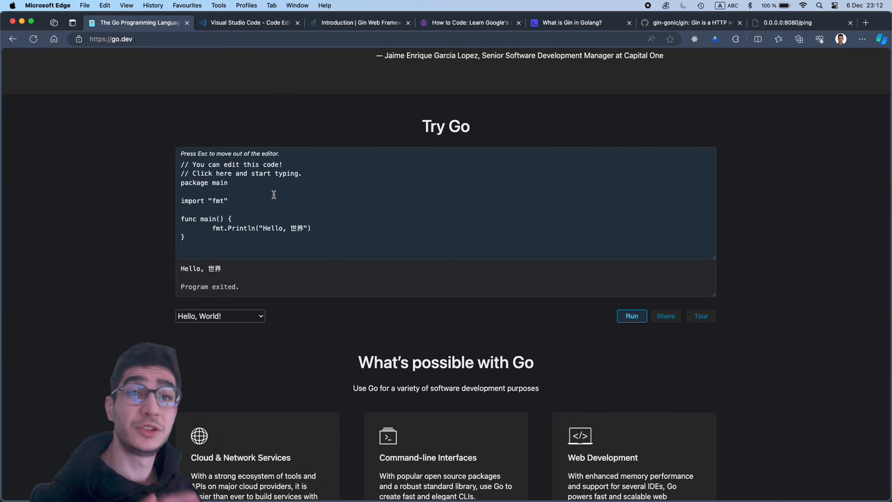
scroll("down", 3)
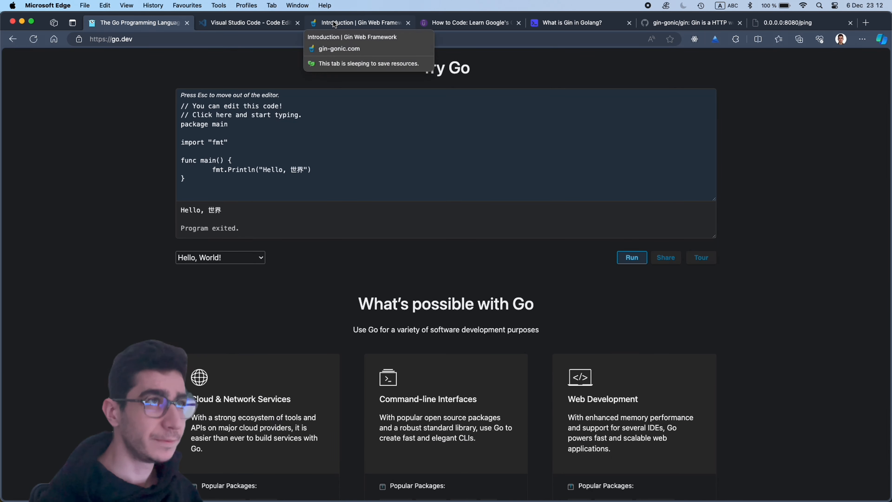
mouse_move(476, 34)
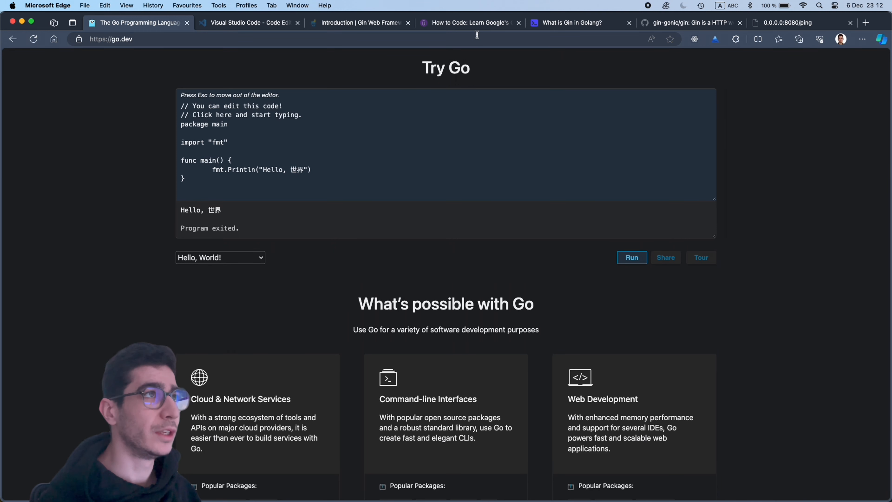
mouse_move(467, 23)
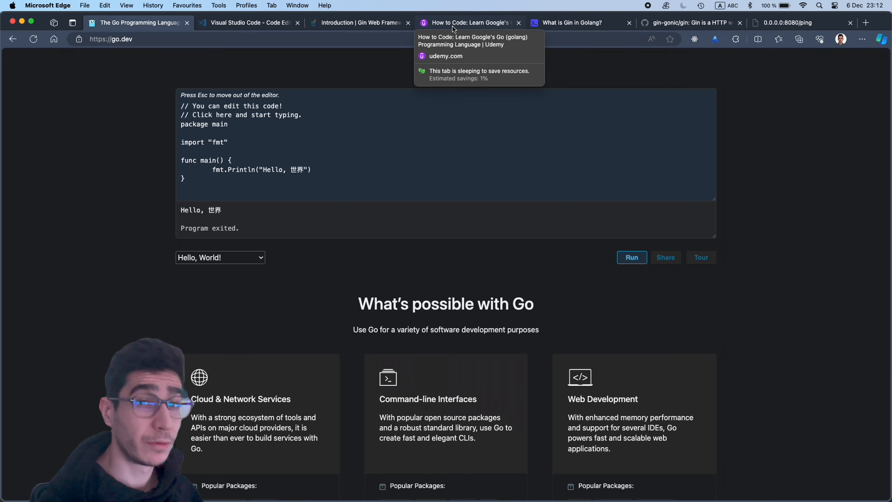
Step: Show the Udemy 'Learn How To Code: Google's Go' course page and its content
left_click(466, 23)
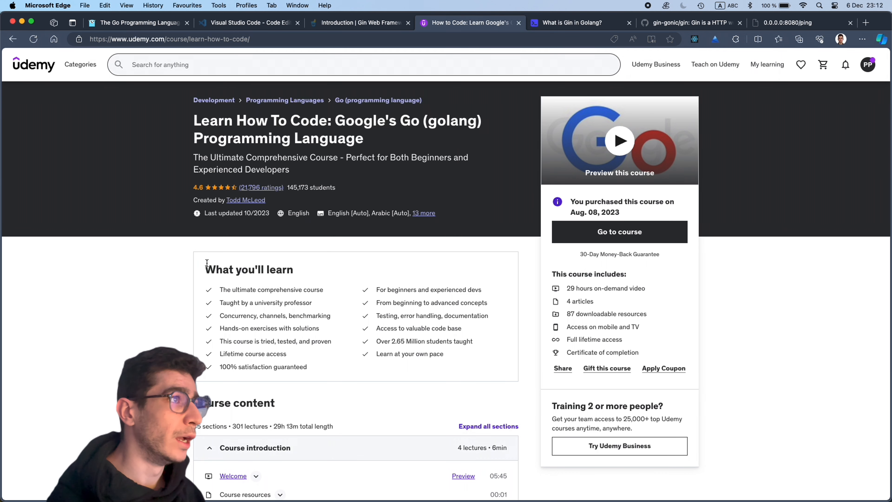
mouse_move(341, 264)
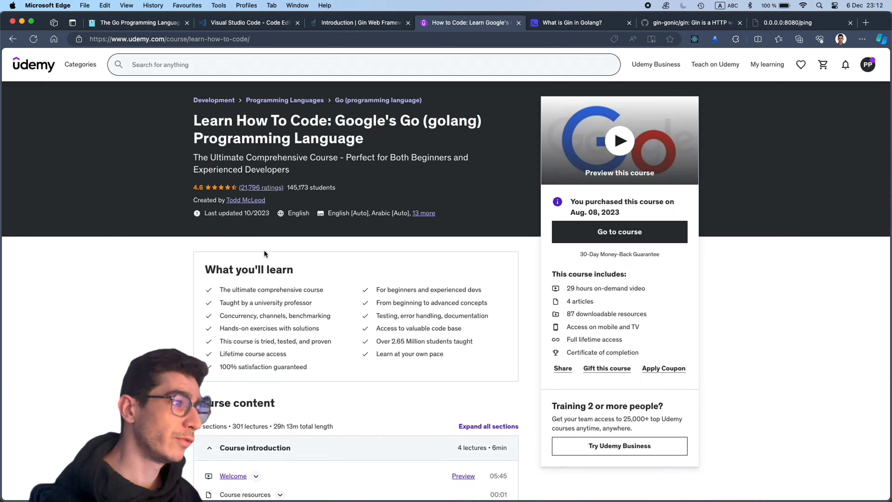
scroll("down", 3)
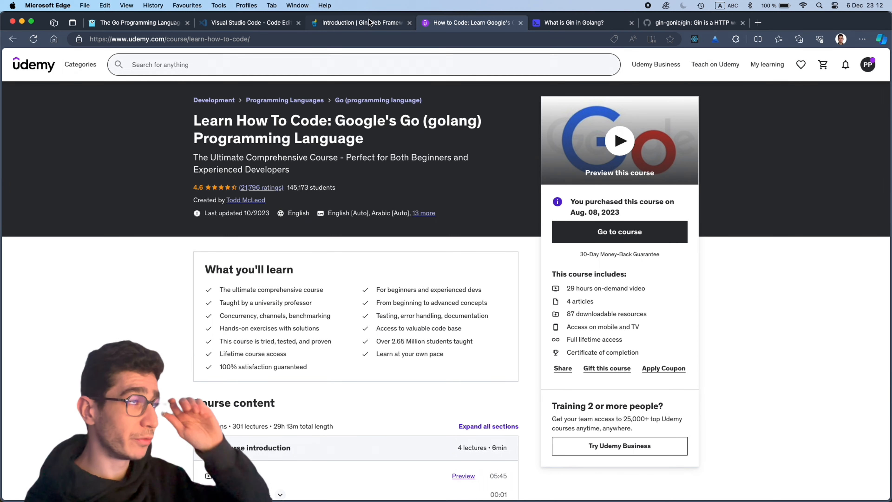
Step: Read the Gin Introduction feature list down to Extendable, then return to the top
left_click(358, 22)
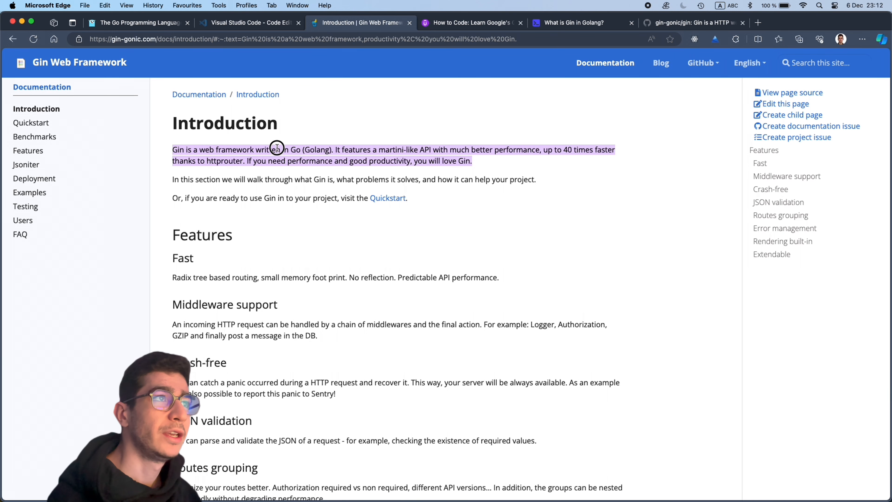
double_click(353, 149)
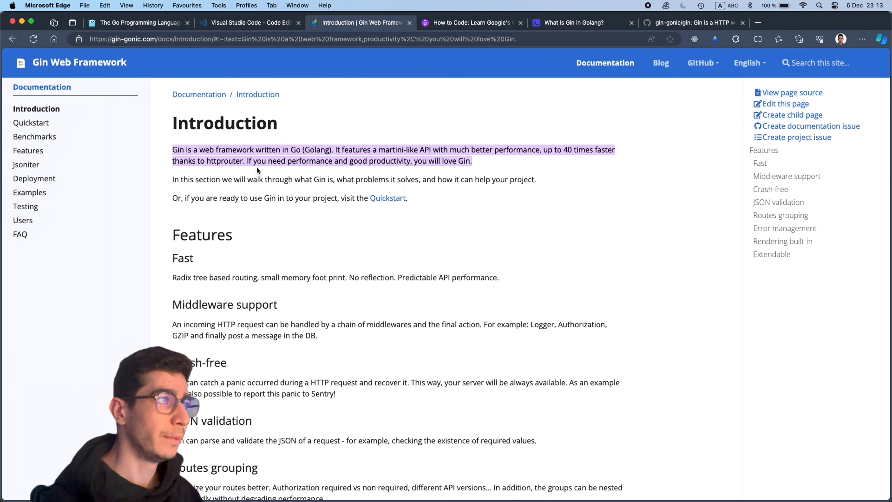
mouse_move(294, 170)
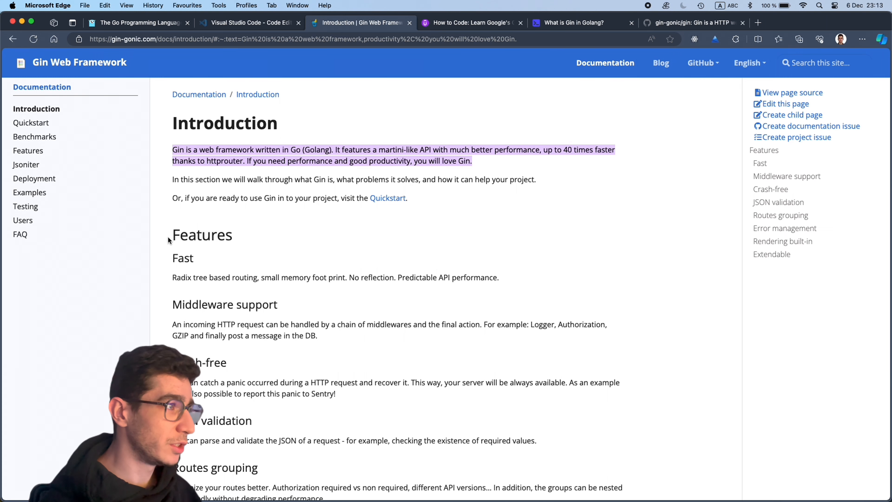
scroll("down", 3)
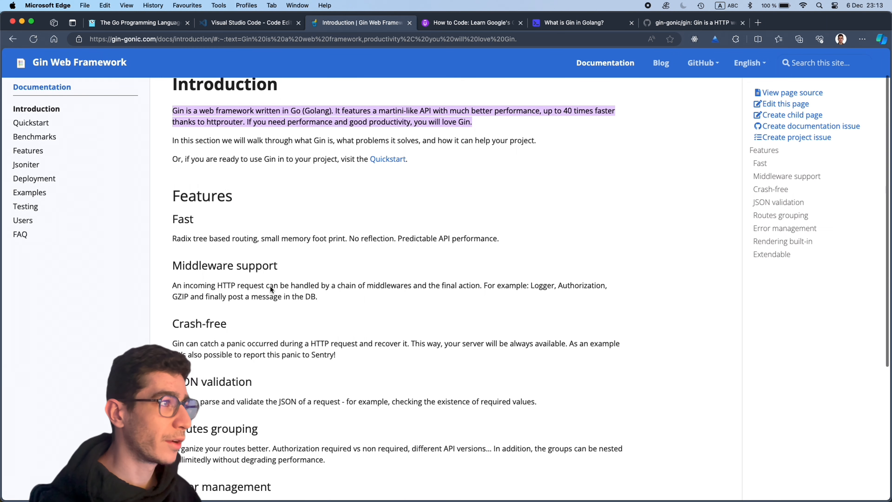
scroll("down", 3)
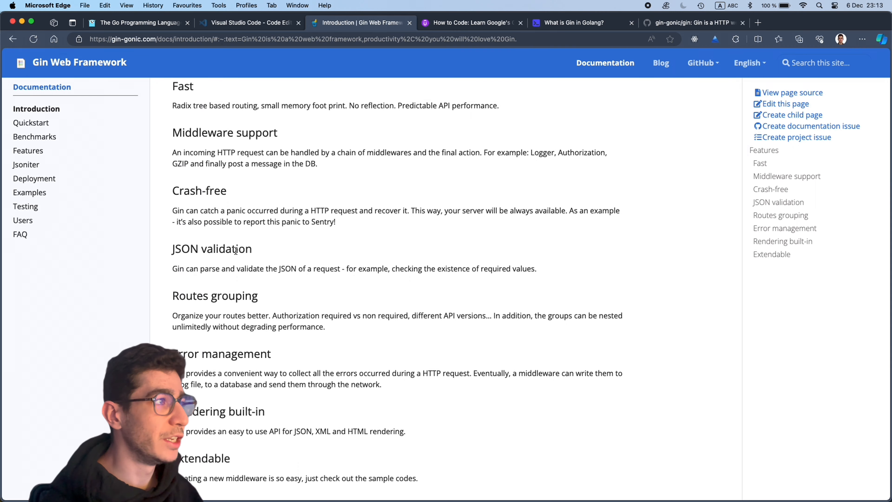
scroll("down", 3)
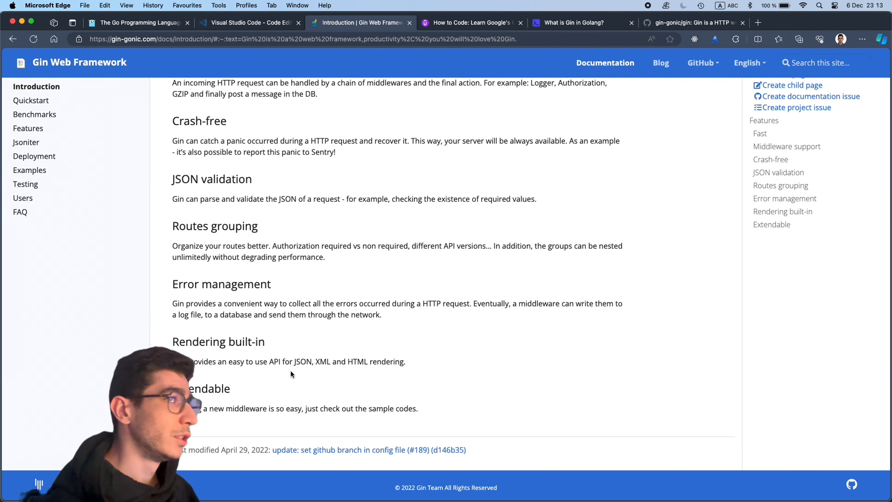
scroll("up", 3)
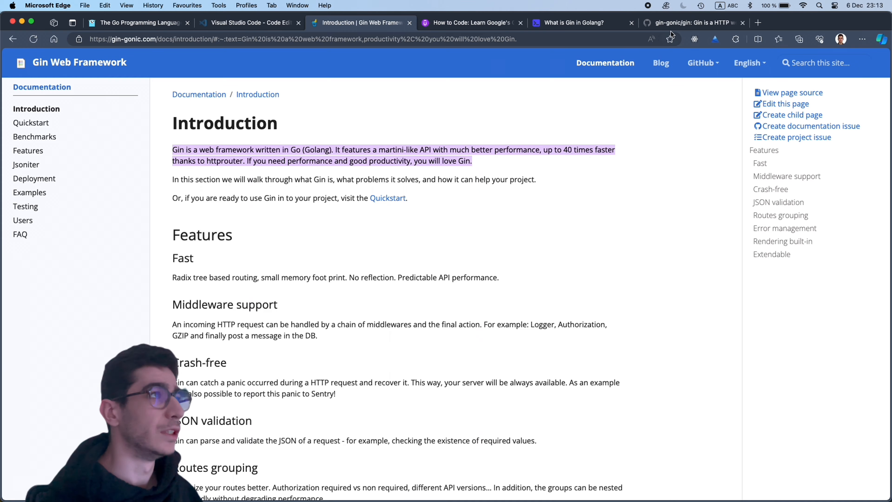
Step: Browse the gin-gonic/gin README from Getting Gin down to the Running Gin example.go code
left_click(690, 23)
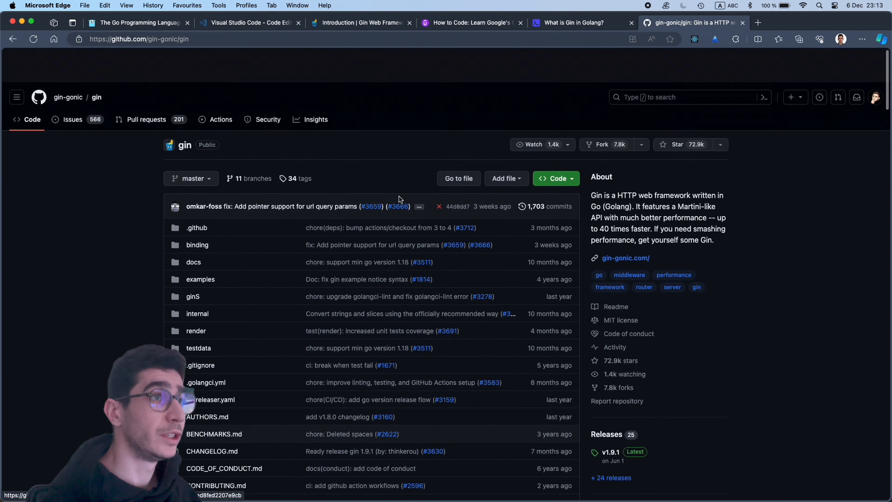
scroll("down", 3)
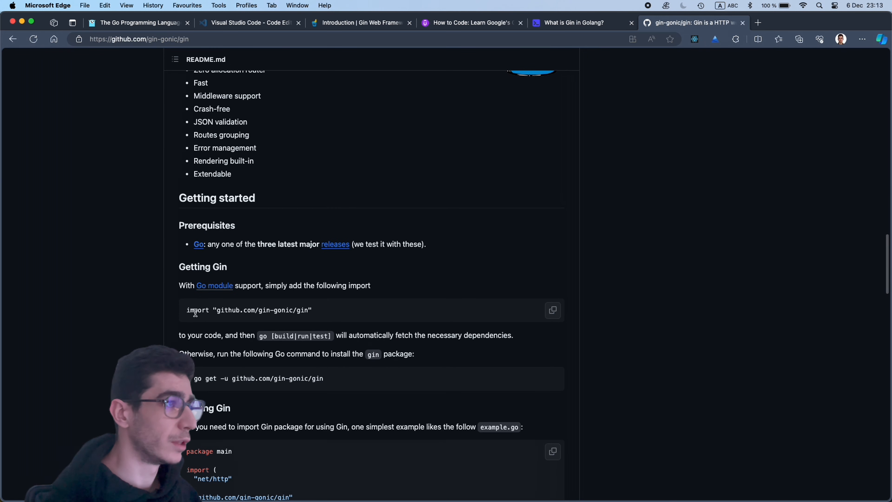
triple_click(248, 310)
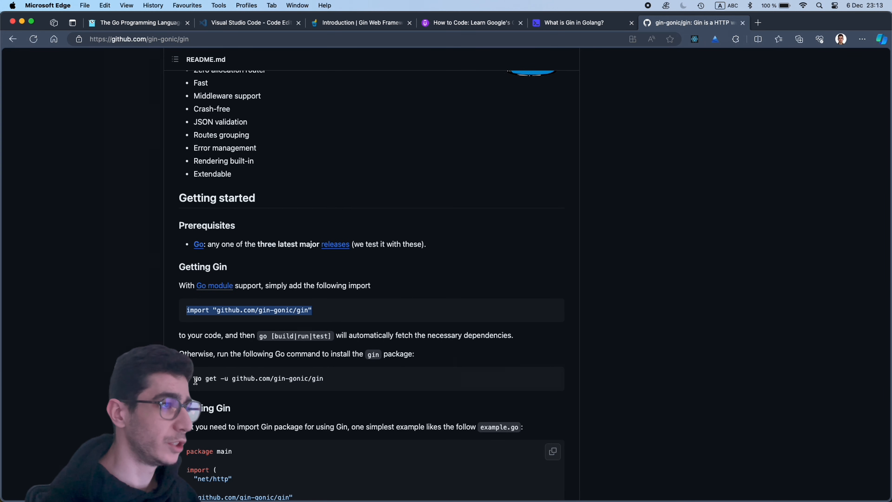
left_click(459, 254)
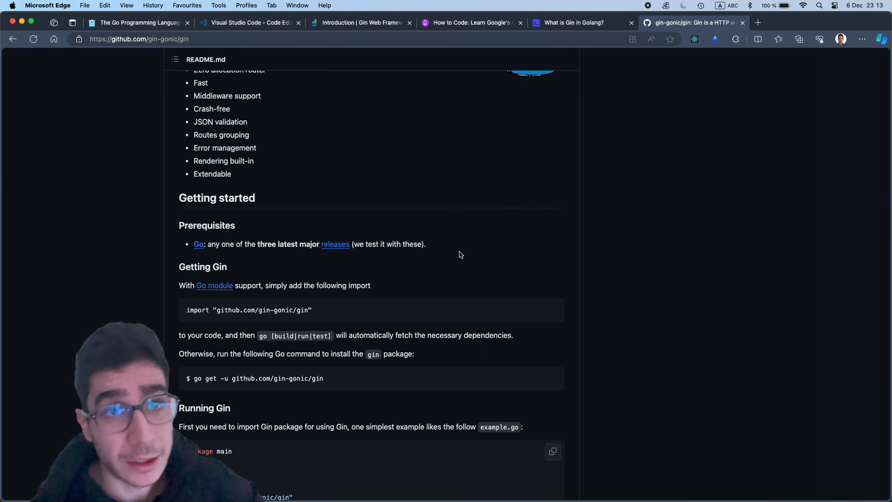
scroll("down", 3)
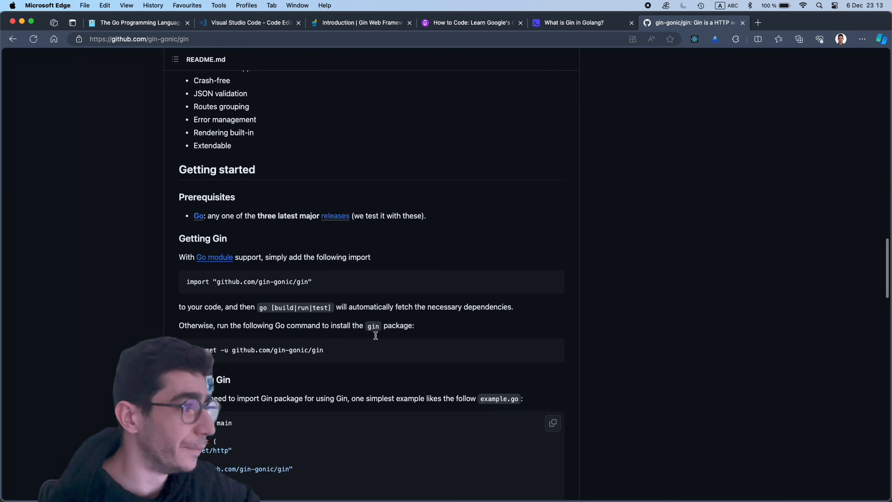
scroll("down", 3)
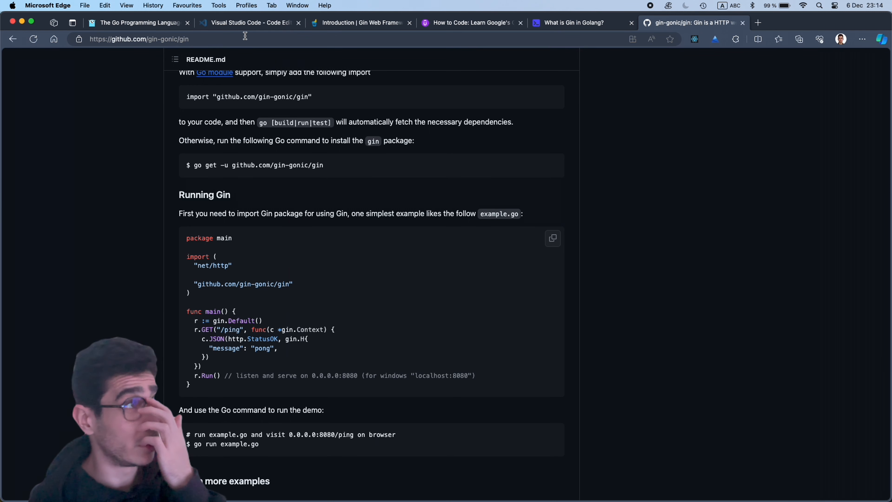
Step: Switch to Visual Studio Code, close main.go and show the Extensions view
left_click(248, 22)
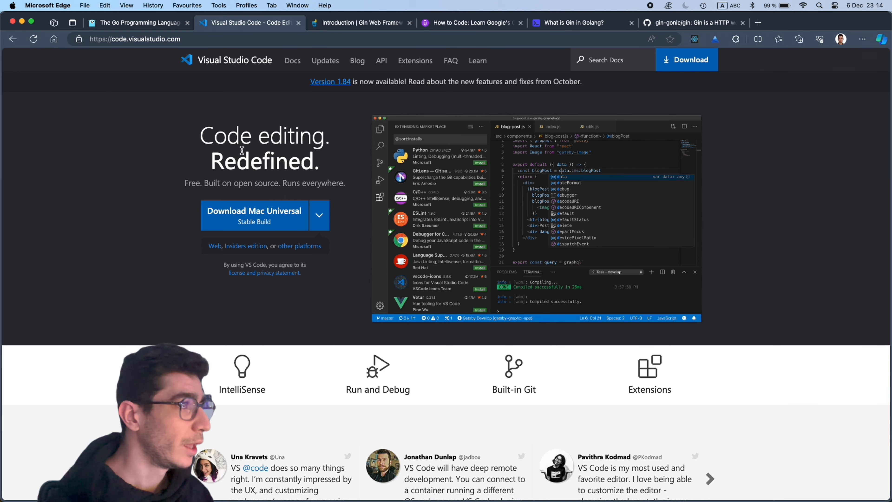
mouse_move(428, 476)
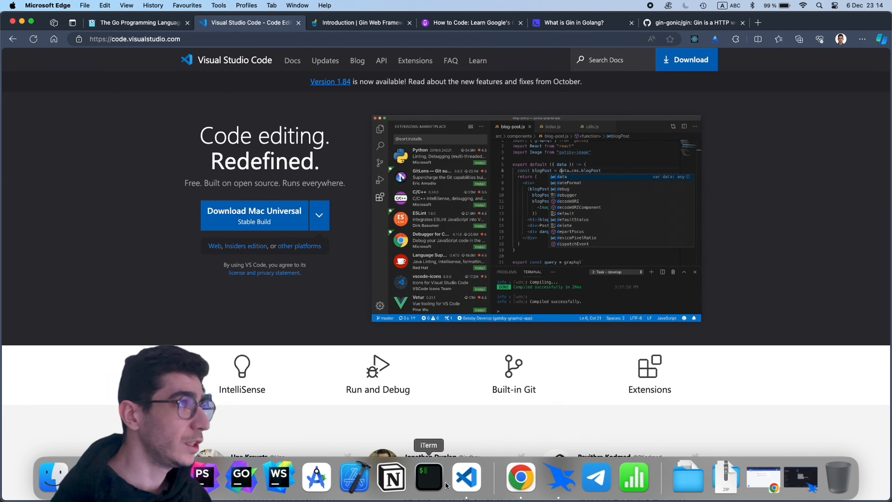
left_click(465, 476)
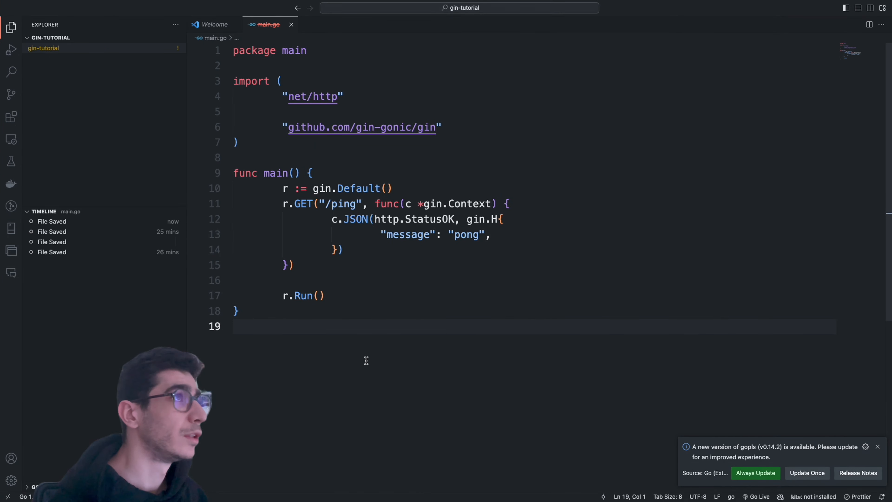
left_click(291, 25)
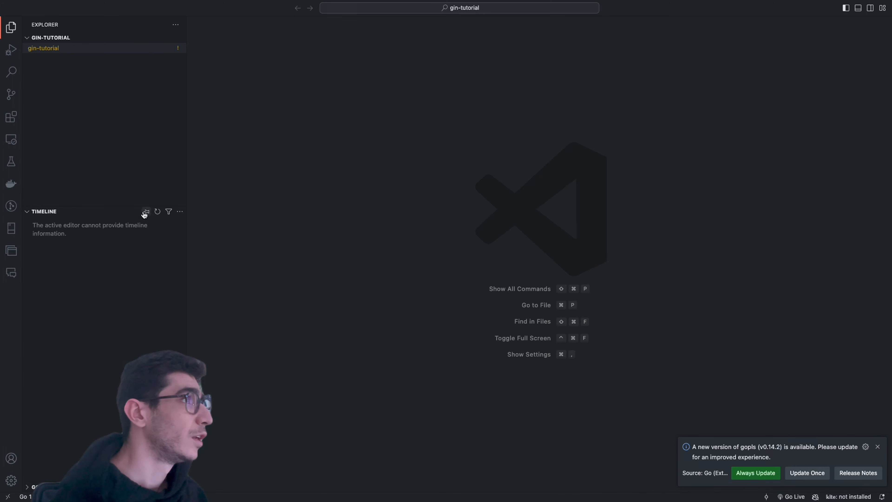
left_click(11, 117)
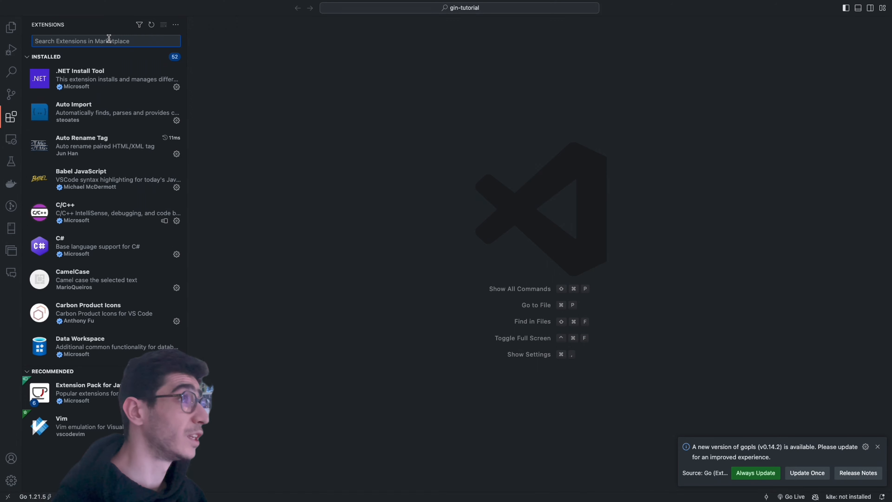
Step: Search 'go' and confirm the Go Team at Google extension is installed and enabled
type("go")
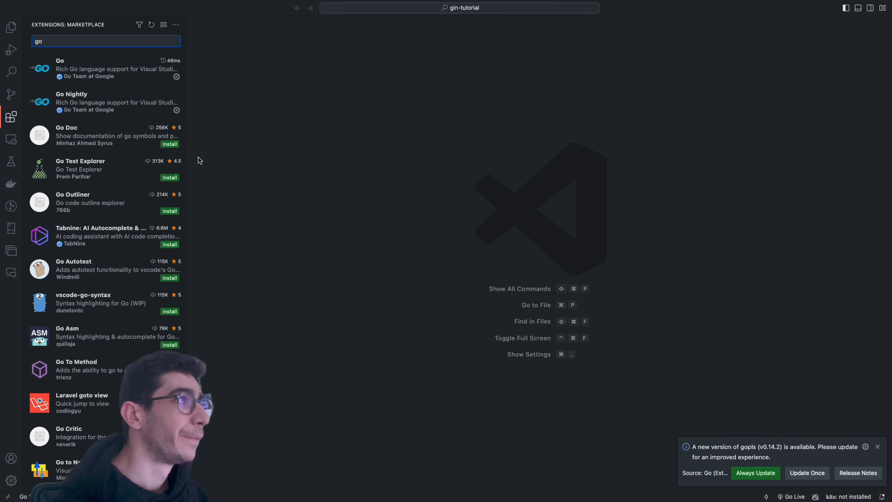
left_click(85, 68)
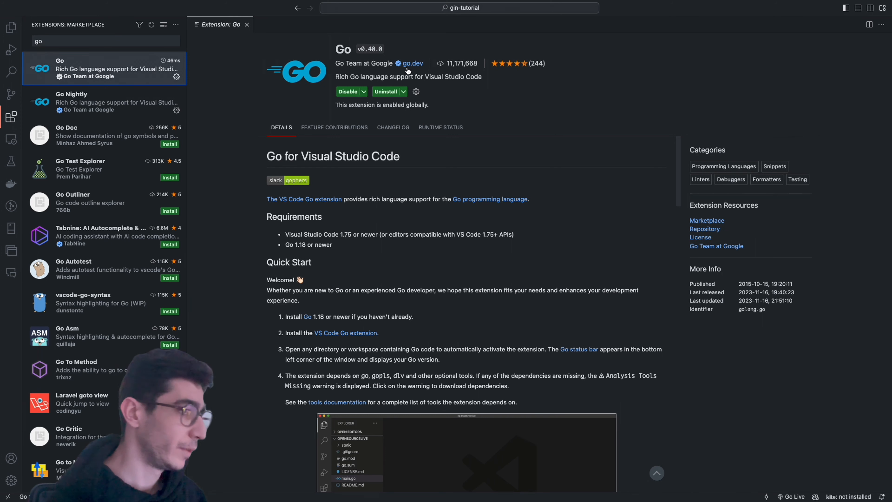
mouse_move(407, 206)
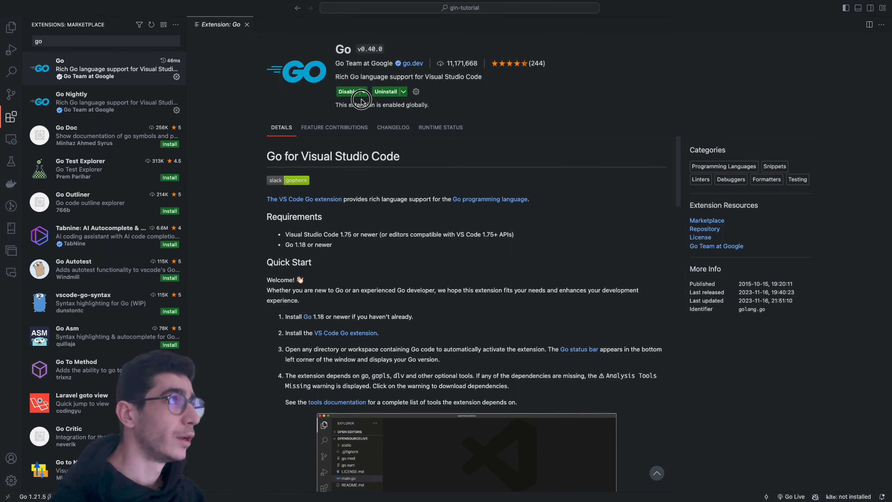
left_click(246, 23)
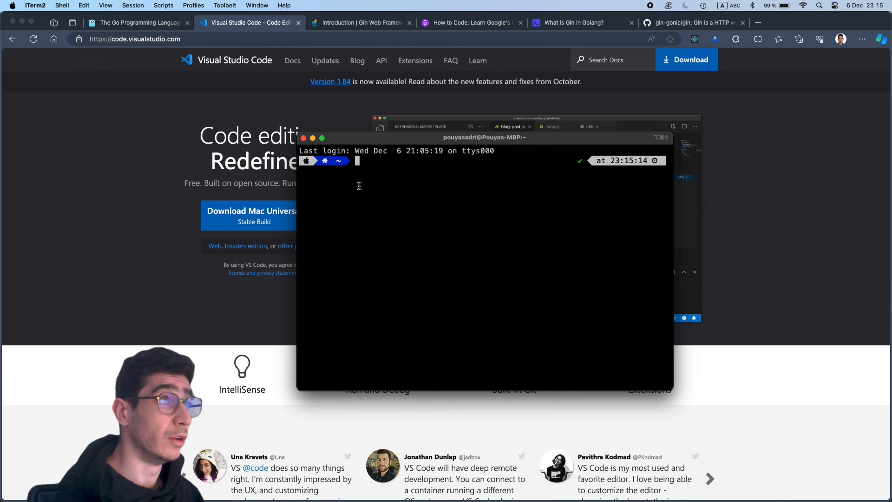
Step: Go to the Desktop and create a gin-tutorial folder with mkdir
type("cd des")
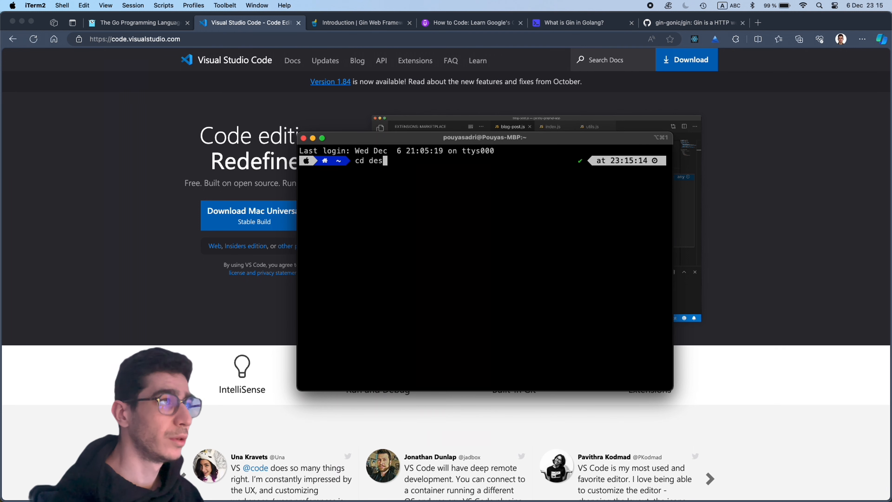
type("mk")
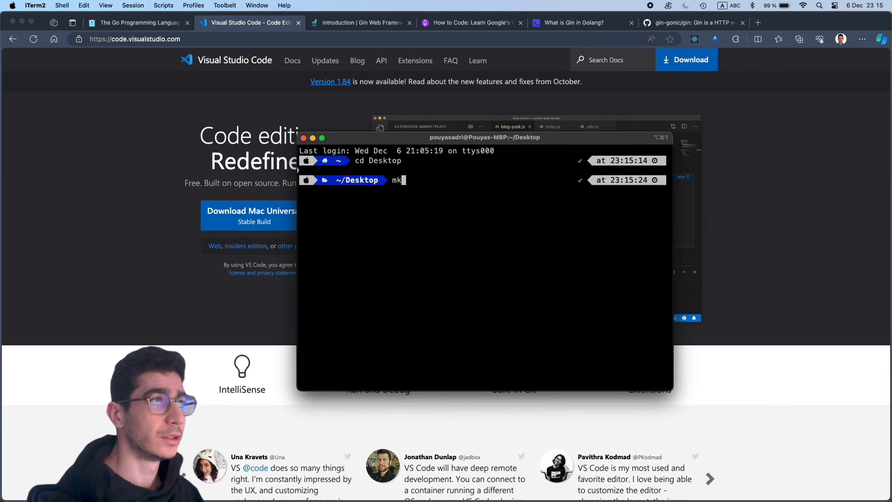
type("dir")
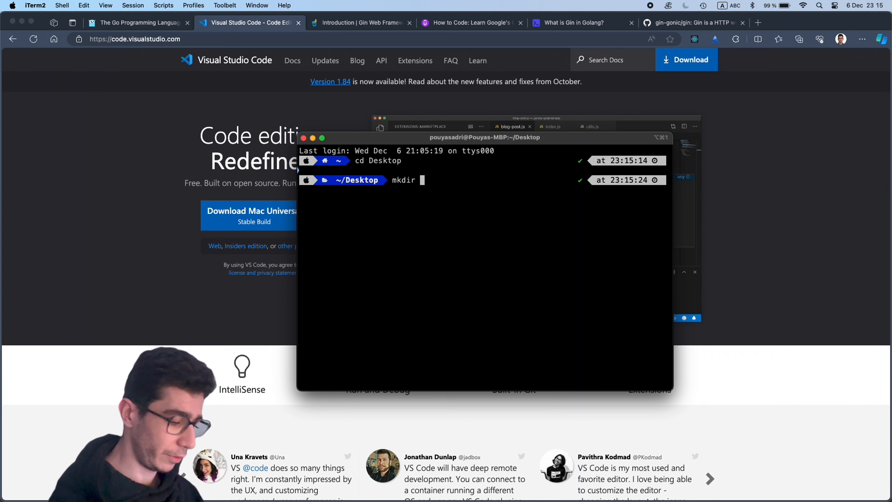
type("gin-")
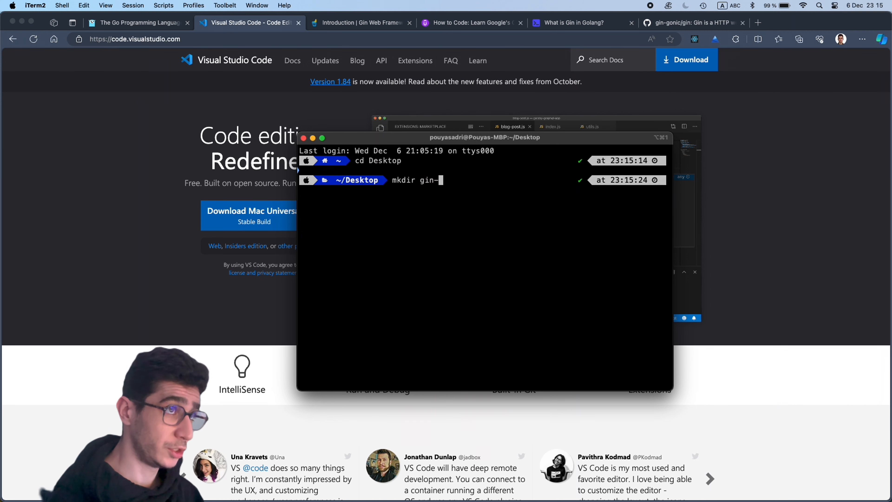
type("tutoria")
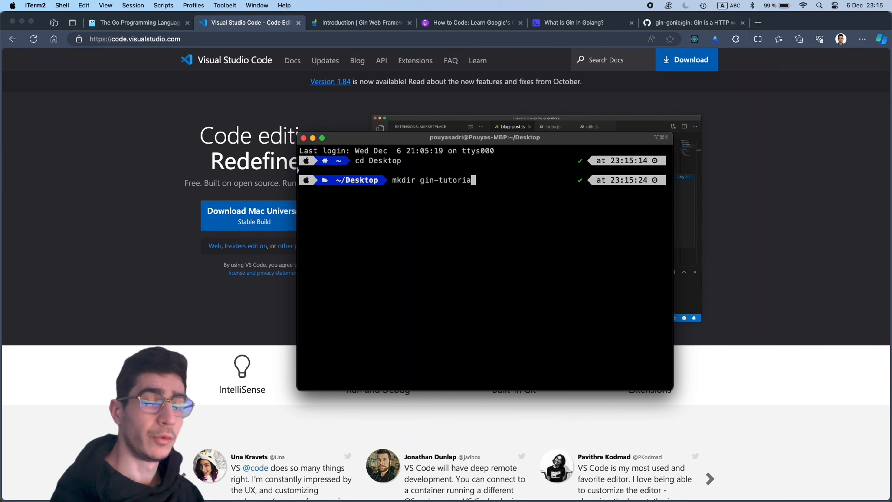
key("enter")
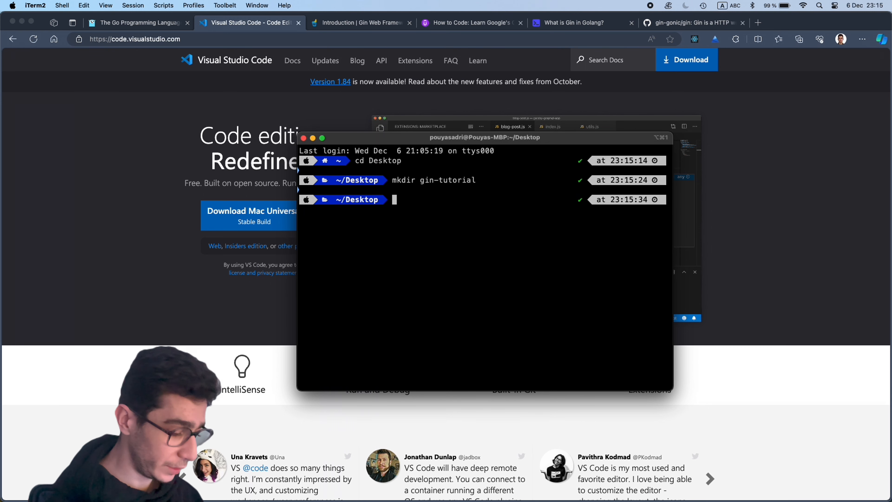
Step: Enter gin-tutorial and open it in Visual Studio Code with code
type("cd gin-tutorial")
type("cod")
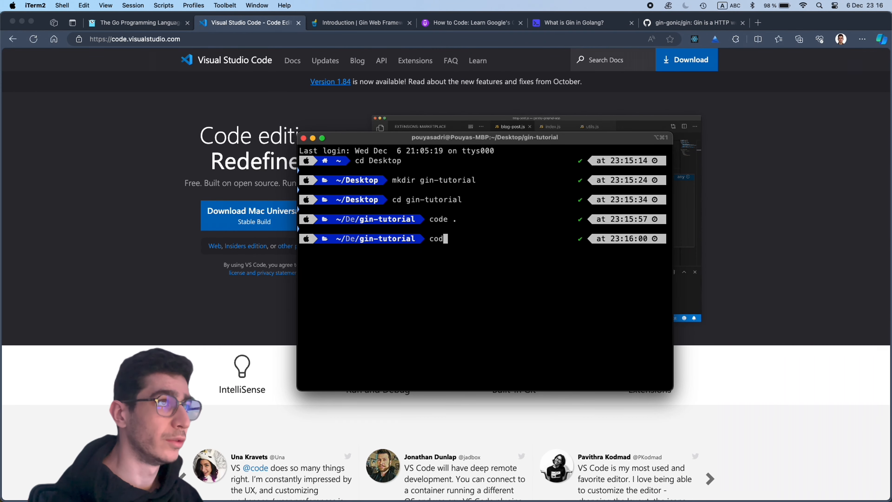
key("enter")
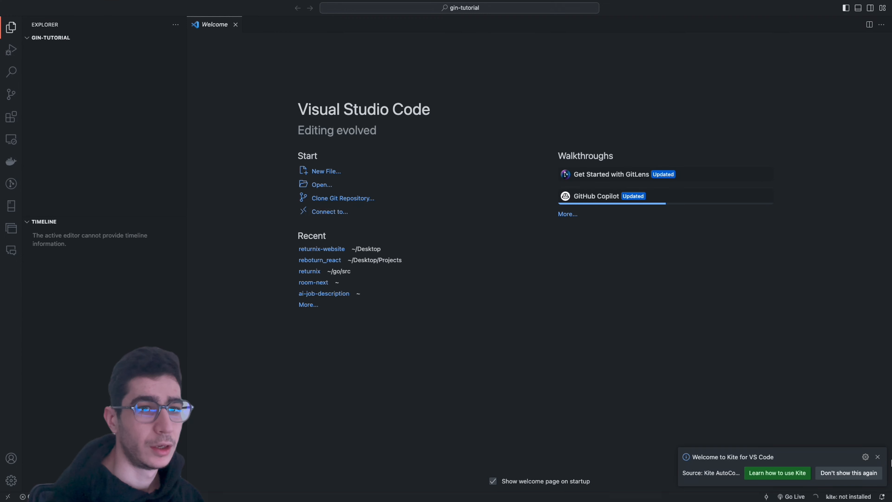
Step: Create main.go with package main and an empty func main, then run go mod init gin-tutorial
left_click(146, 37)
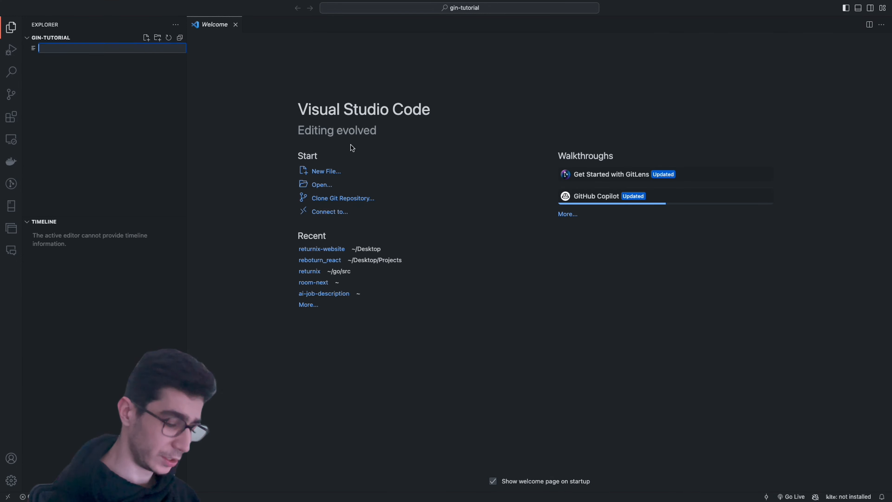
mouse_move(321, 135)
type("main.go")
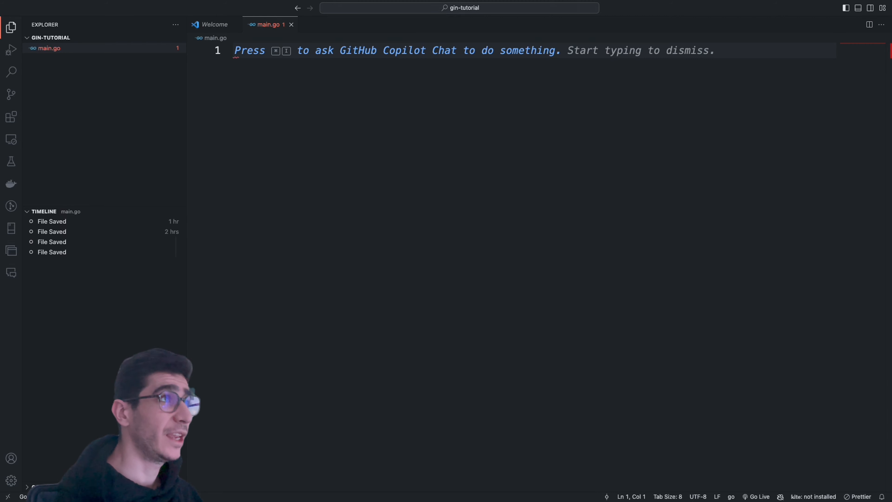
type("package gintutor")
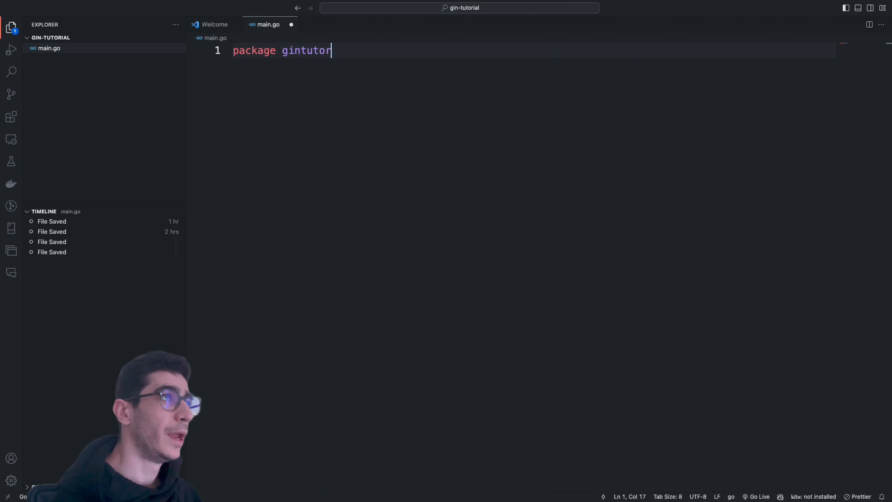
type("mai")
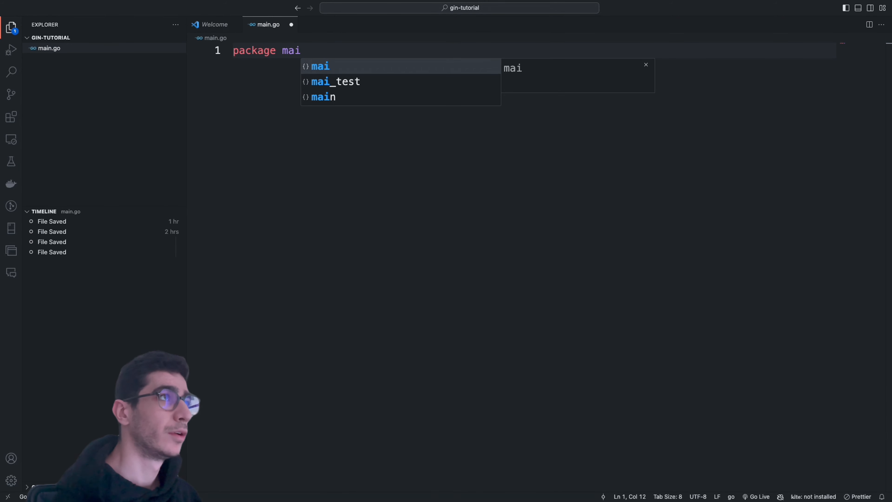
type("func main() {")
type("go mod init")
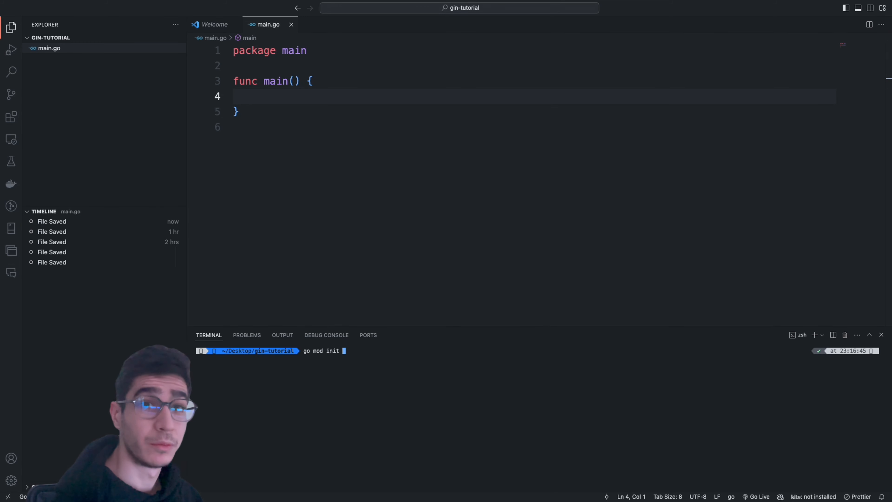
type("gin-tutorial")
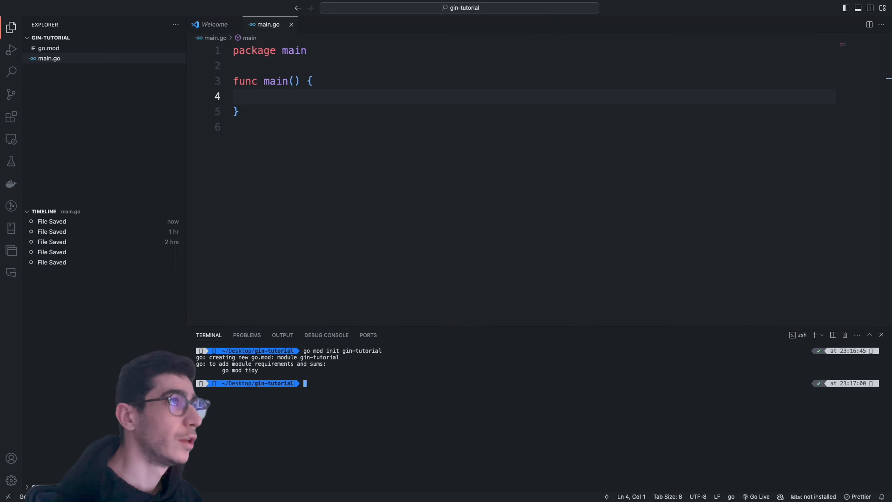
Step: Run go get -u github.com/gin-gonic/gin from the README, then read the /ping example
left_click(246, 22)
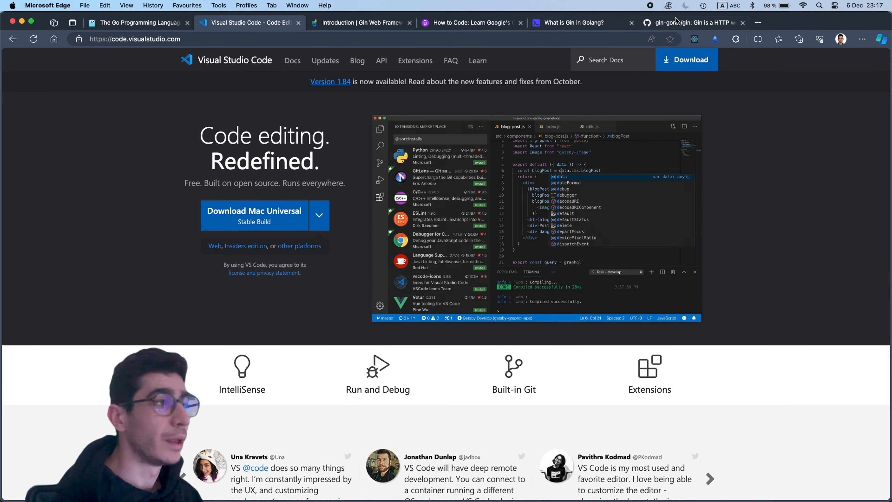
left_click(689, 22)
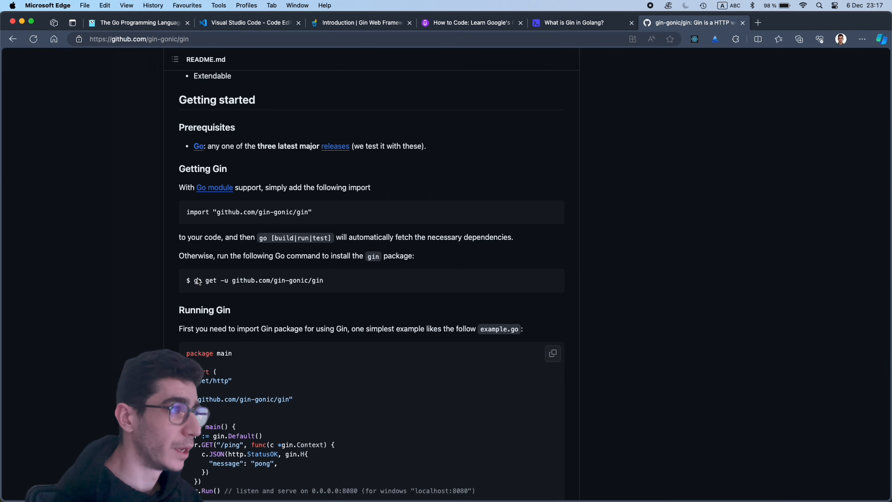
double_click(256, 280)
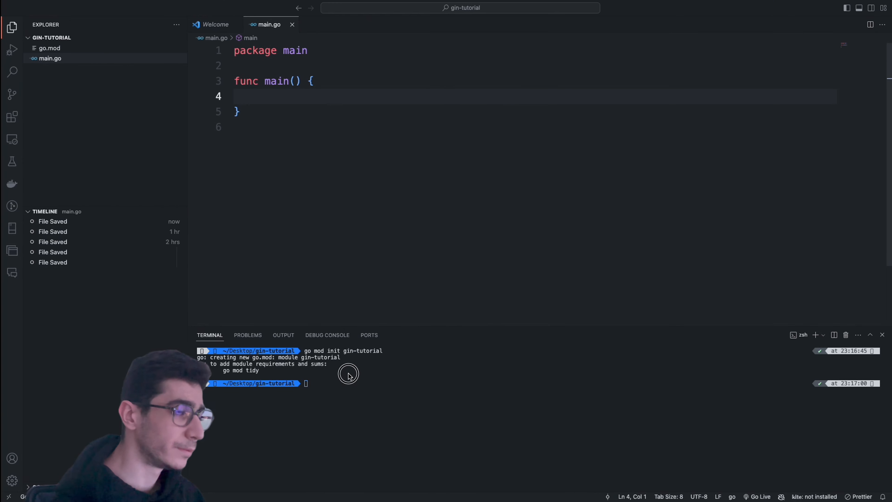
type("go get -u github.com/gin-gonic/gin")
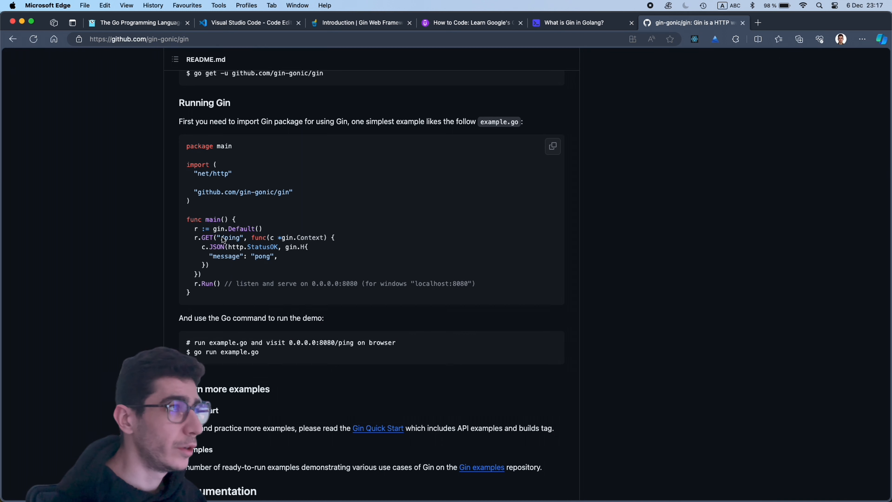
left_click_drag(221, 237, 200, 259)
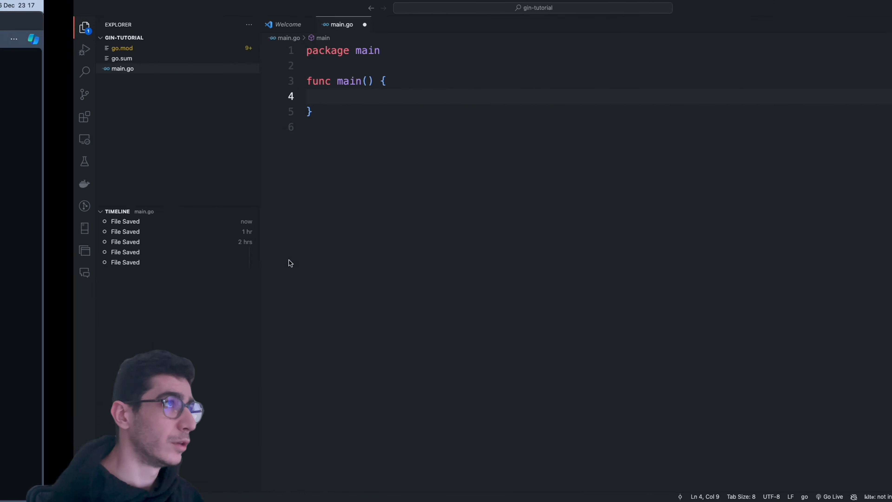
Step: Create router := gin.Default() and begin router.GET("/ping", ...)
type("router :=")
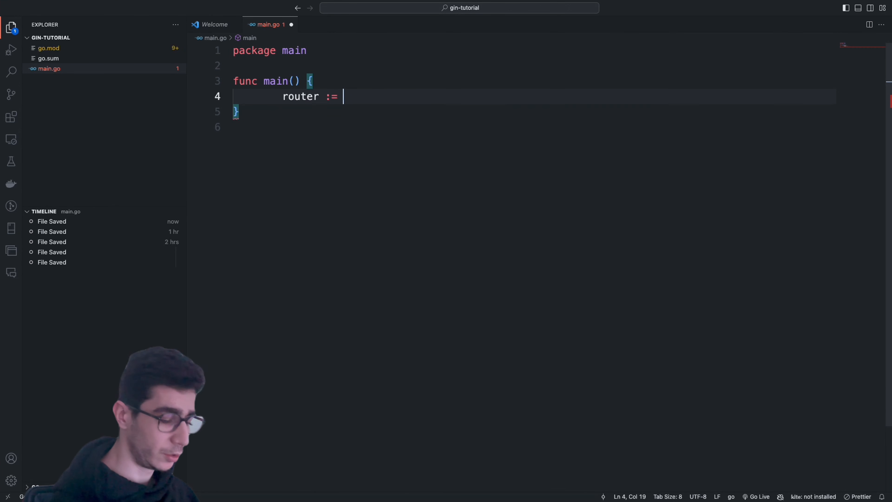
type("gin.Default")
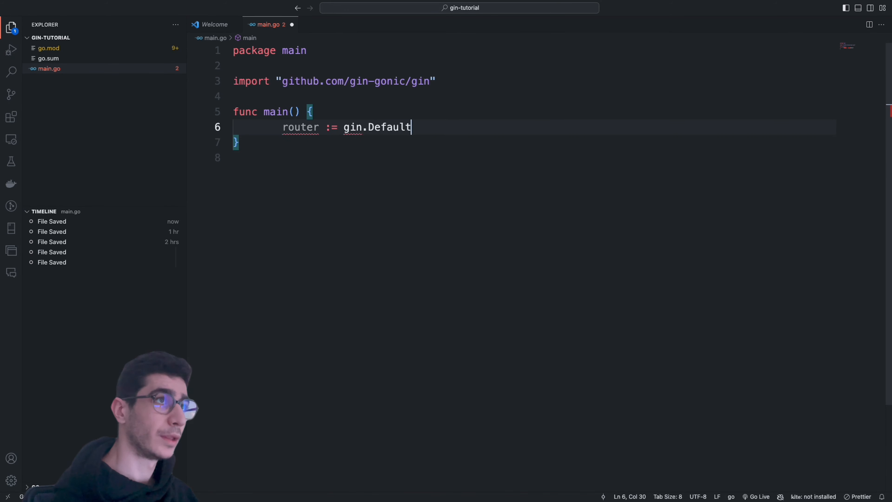
type("()")
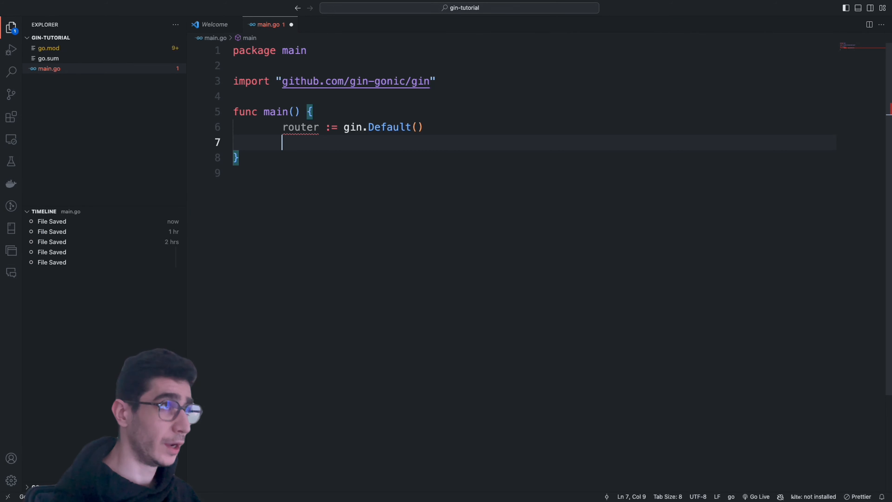
type("router")
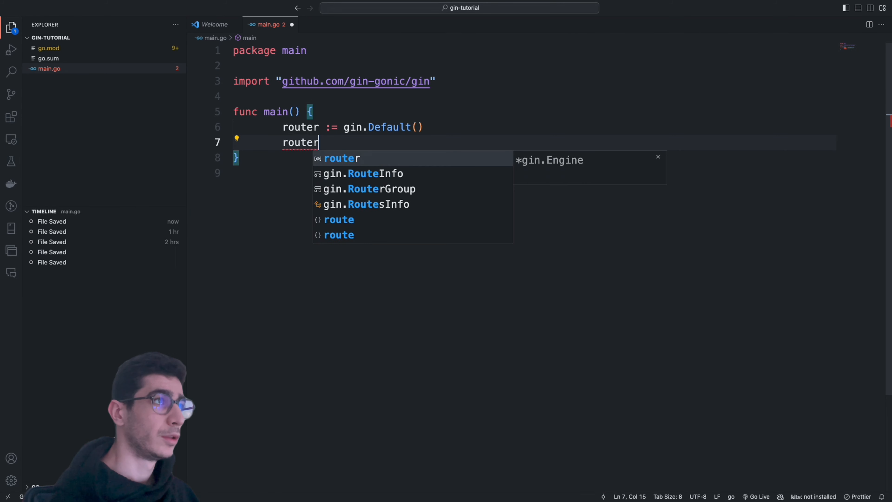
type(".GET")
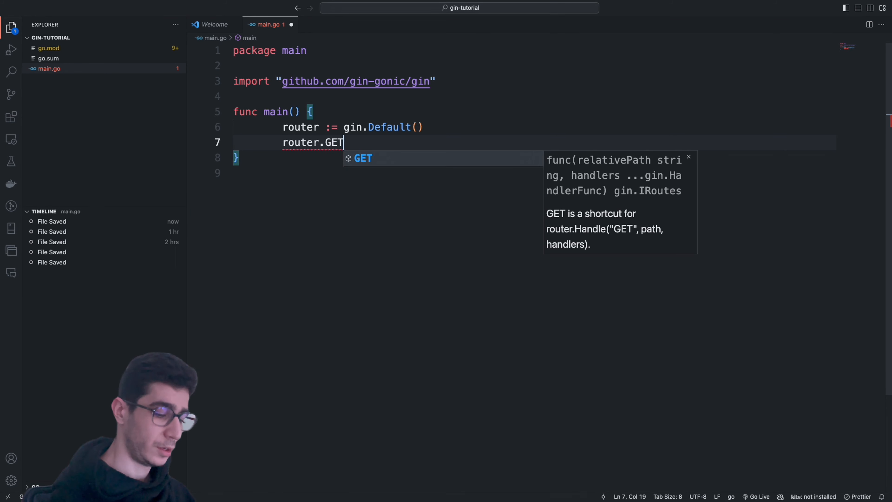
type("(\"\")")
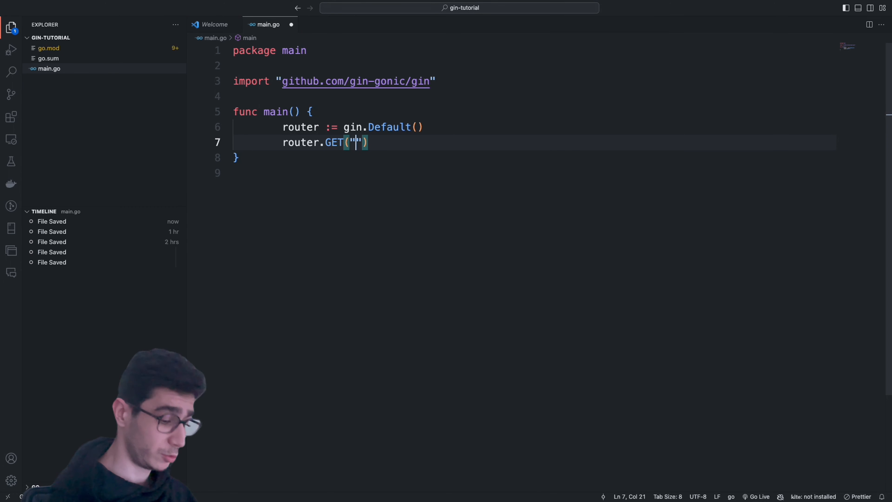
type("/")
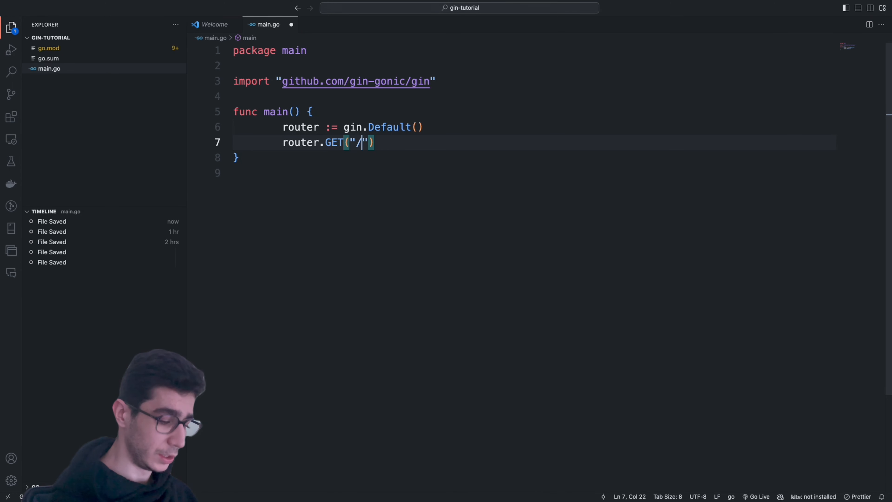
type("ping")
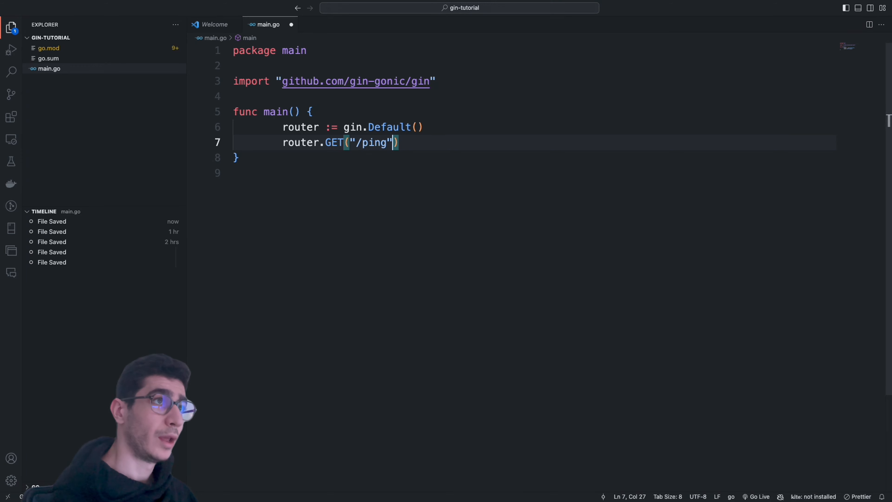
type("\", \"")
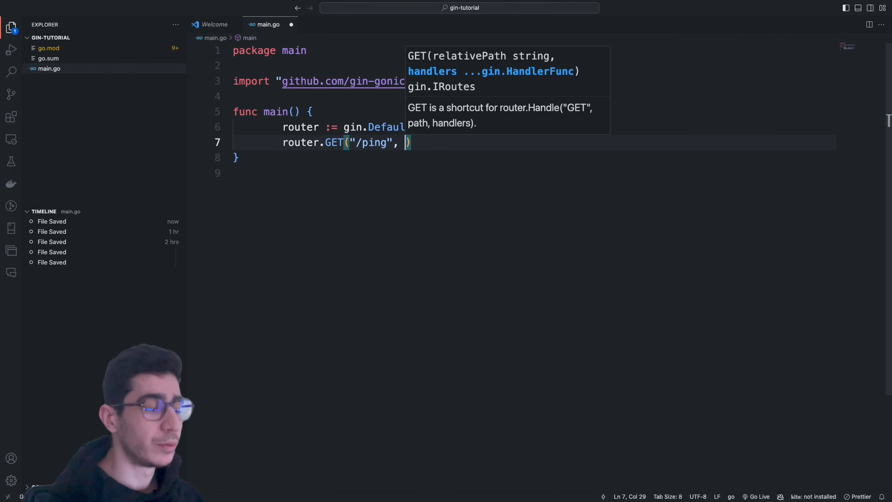
Step: Add the handler func(context *gin.Context), accepting the Context suggestion
type("funct")
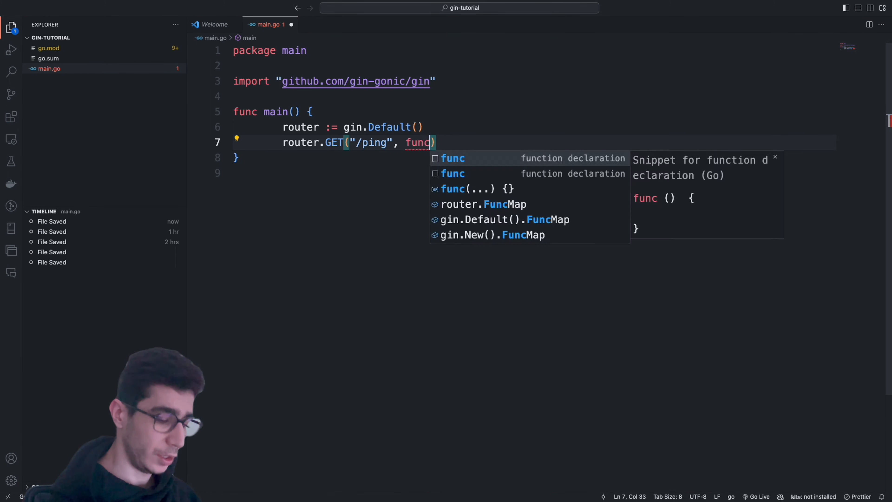
type("(c")
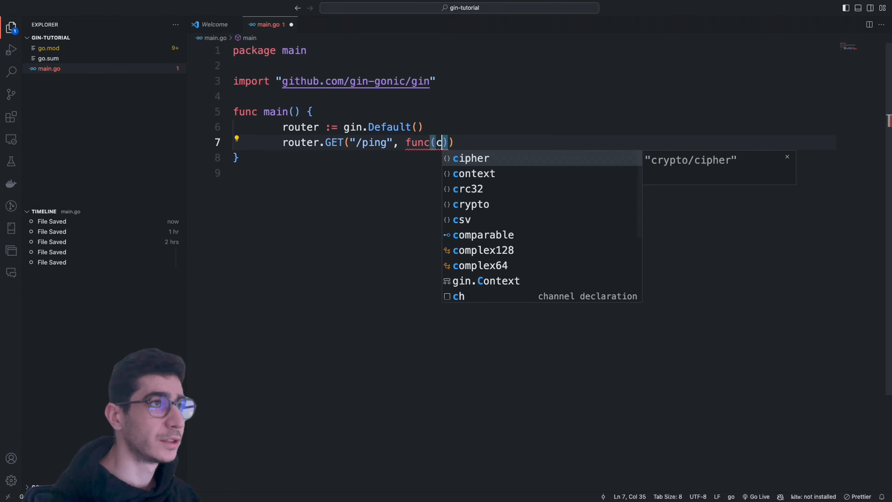
type("ontext *")
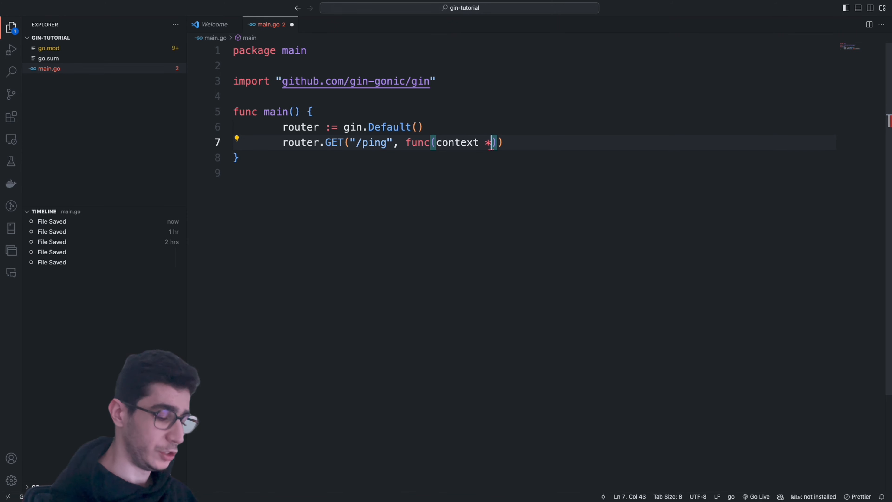
type("gin.conte")
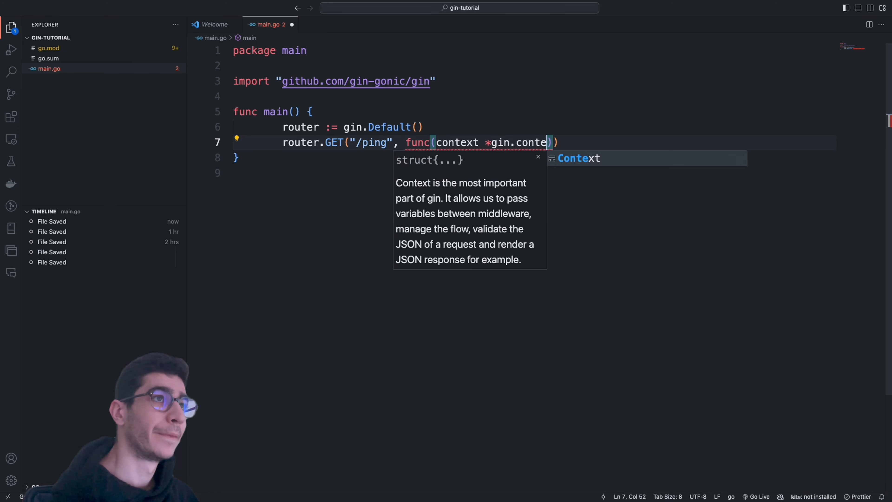
key("Tab")
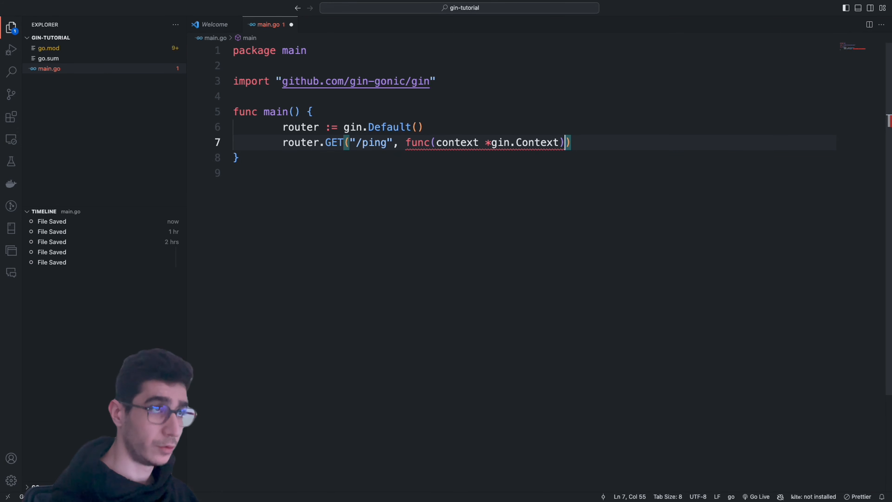
Step: Return context.JSON(http.StatusOK, gin.H{"message": "pong"}) from the /ping handler
type("{")
type("context.JSON(")
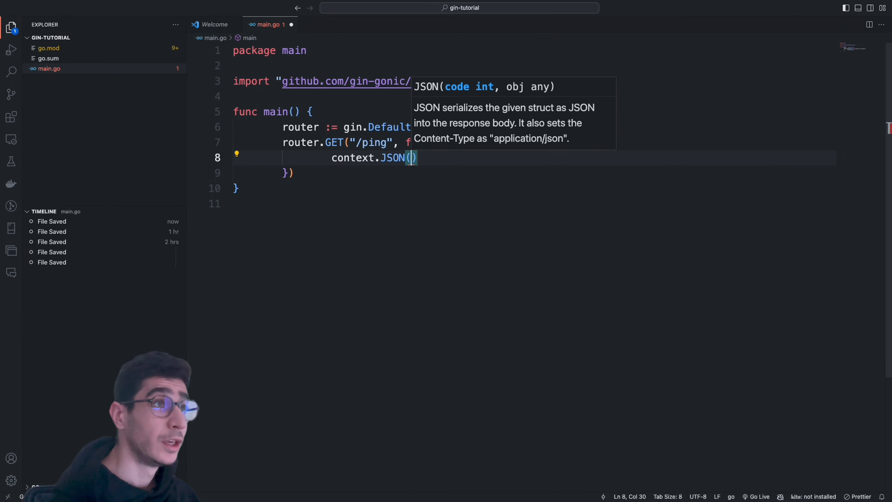
type("http.")
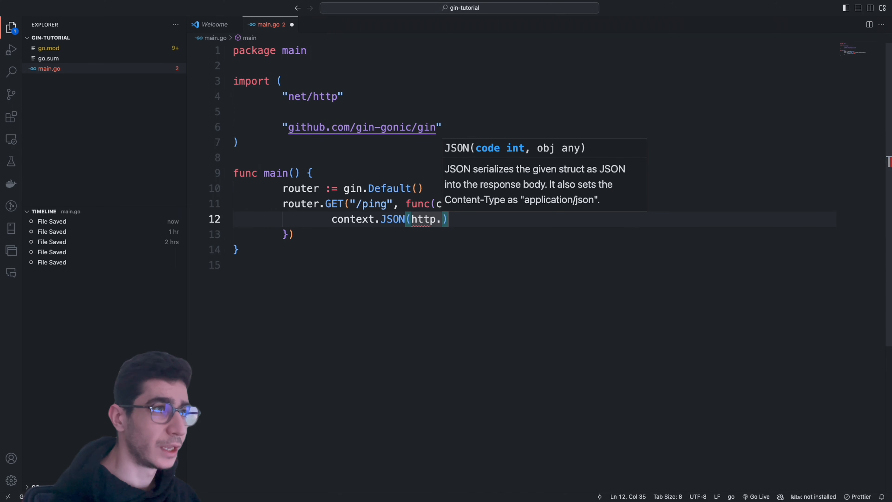
type("state")
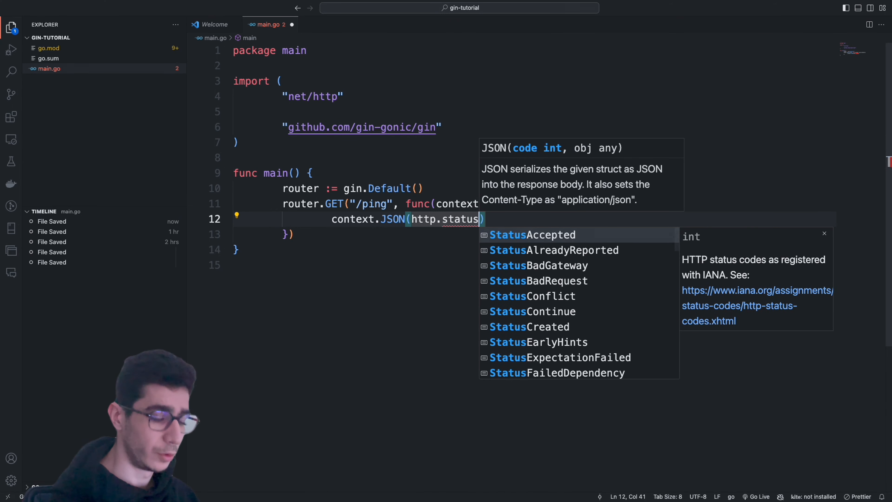
type("OK")
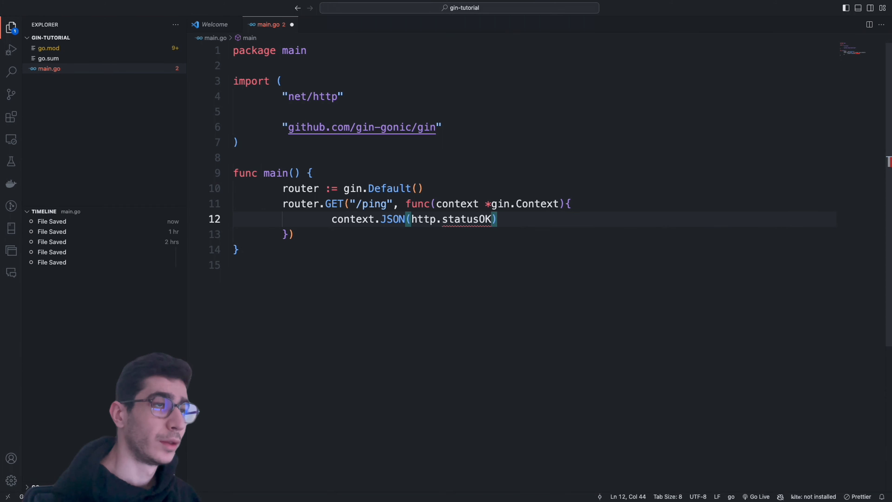
type(",")
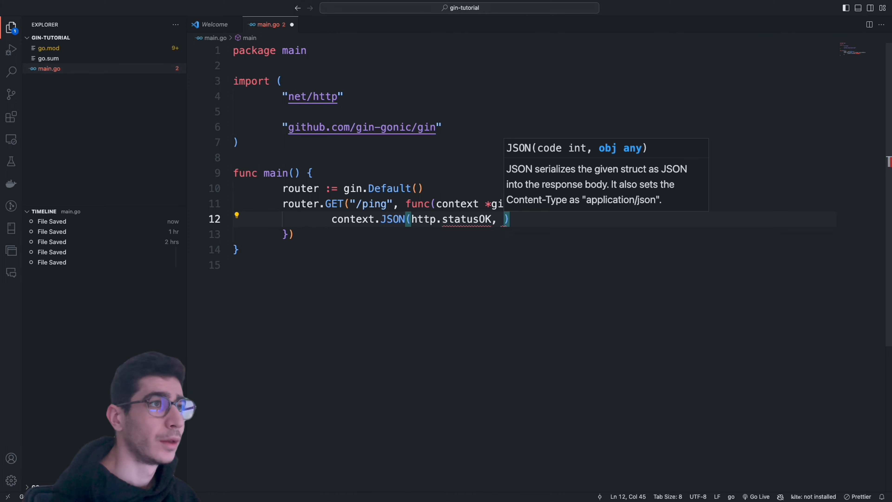
type("gin.H")
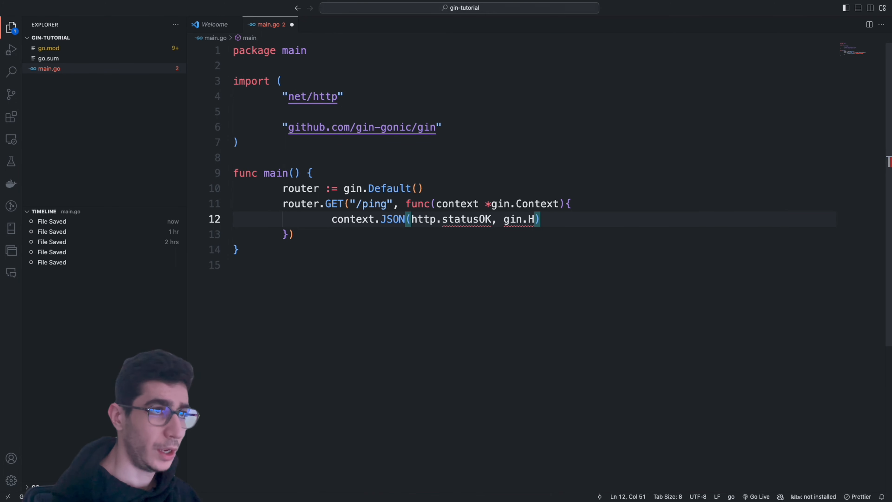
type("{")
type("\"me")
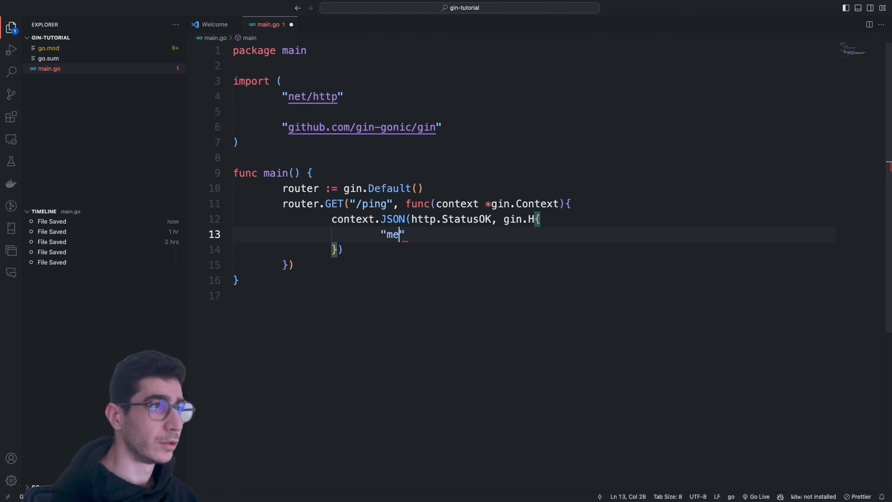
type("ssage\"L'")
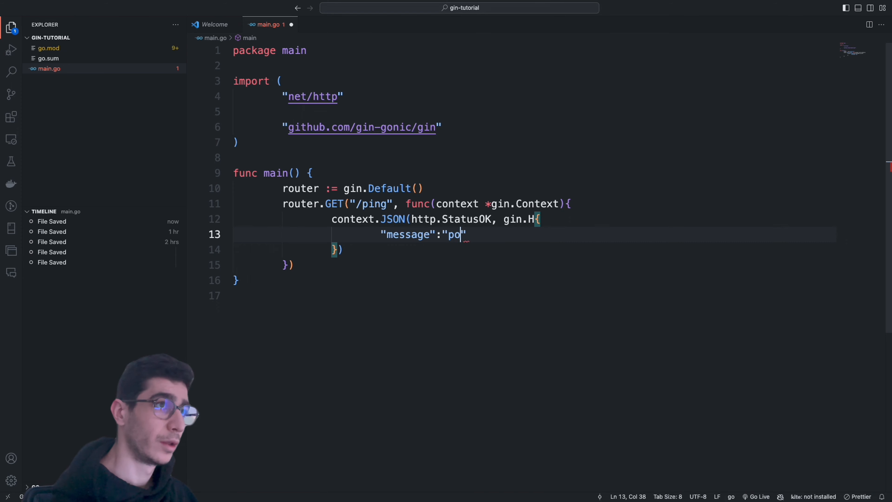
type("ng\",")
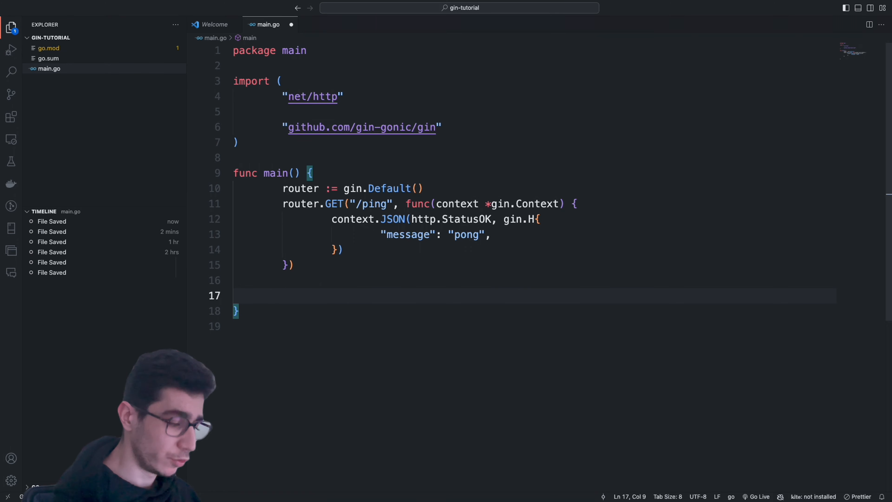
Step: Start the server with router.Run() and save main.go
type("router.Run(")
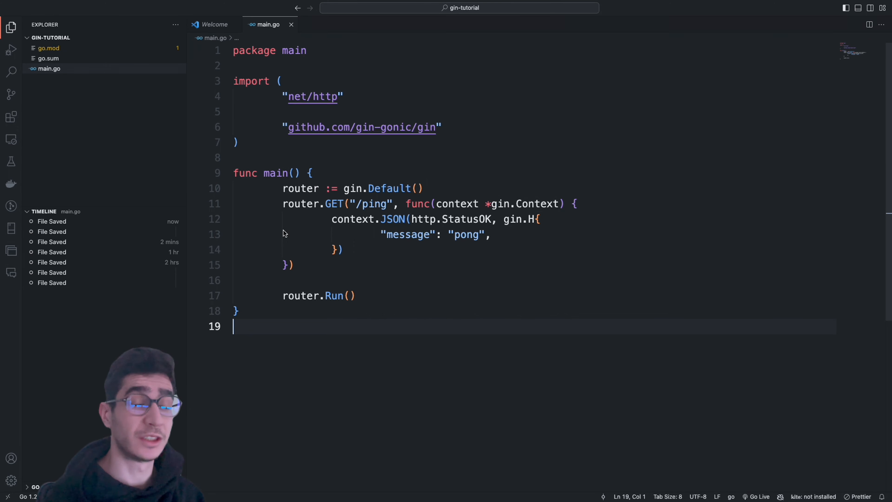
mouse_move(458, 294)
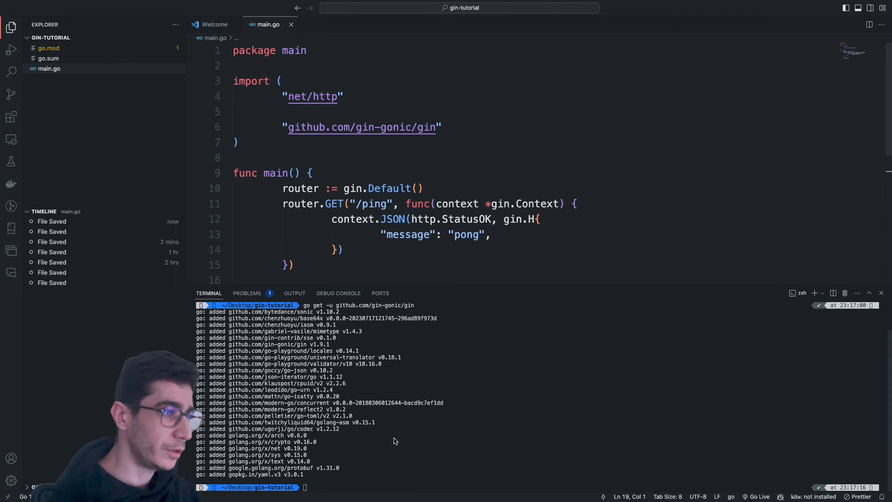
Step: Clear the terminal and start the Gin server with go run main.go on port 8080
type("clear")
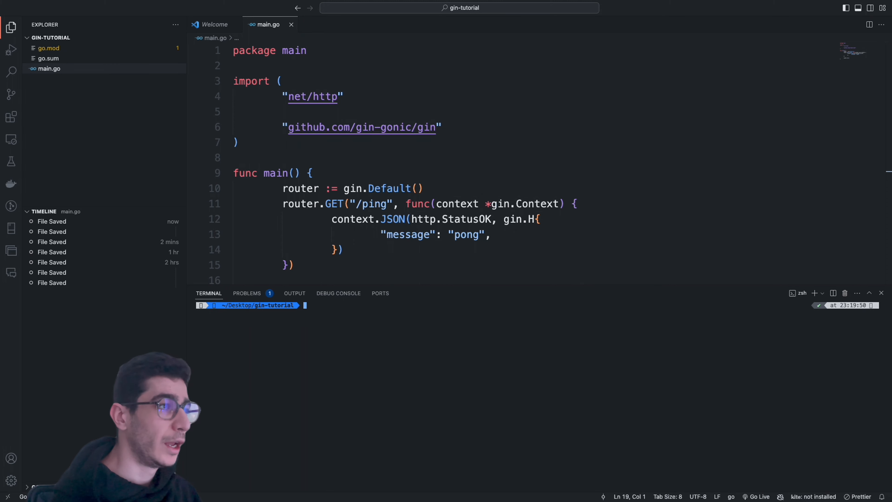
type("go")
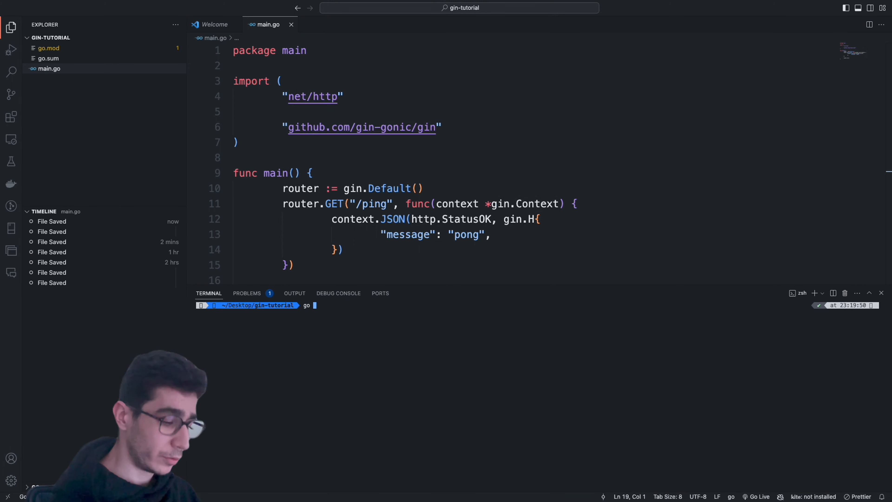
type("run ma")
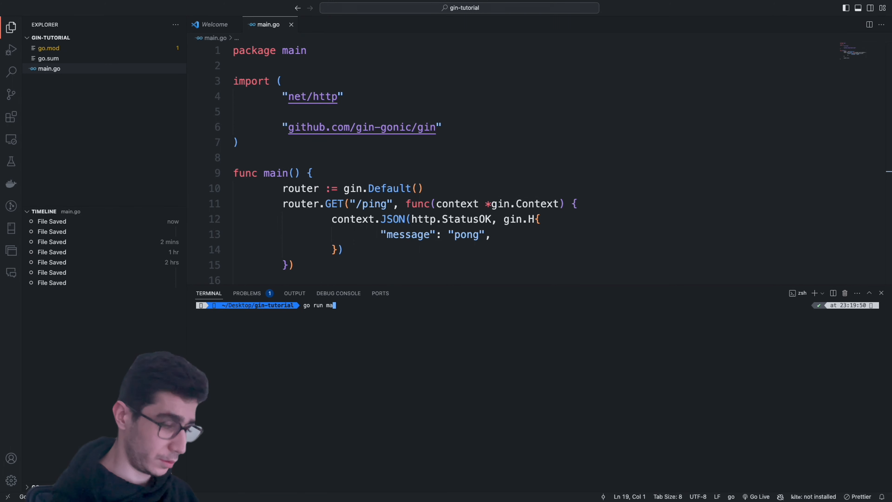
type("in.go")
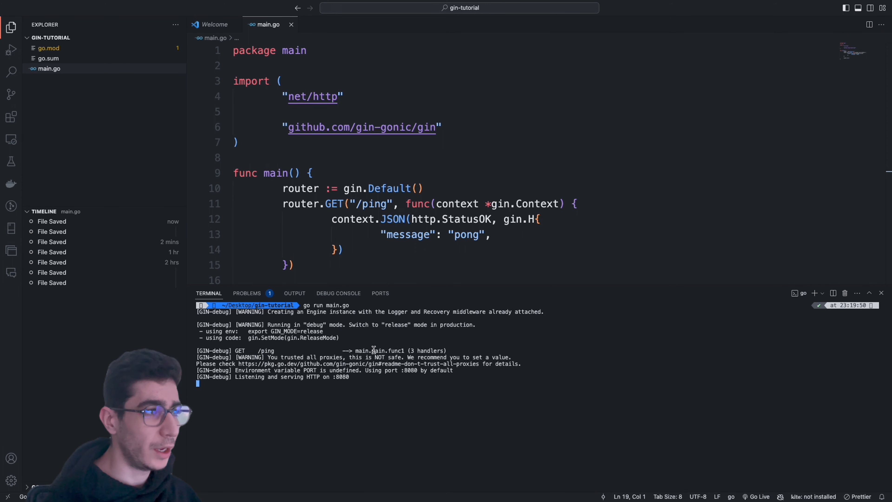
double_click(378, 349)
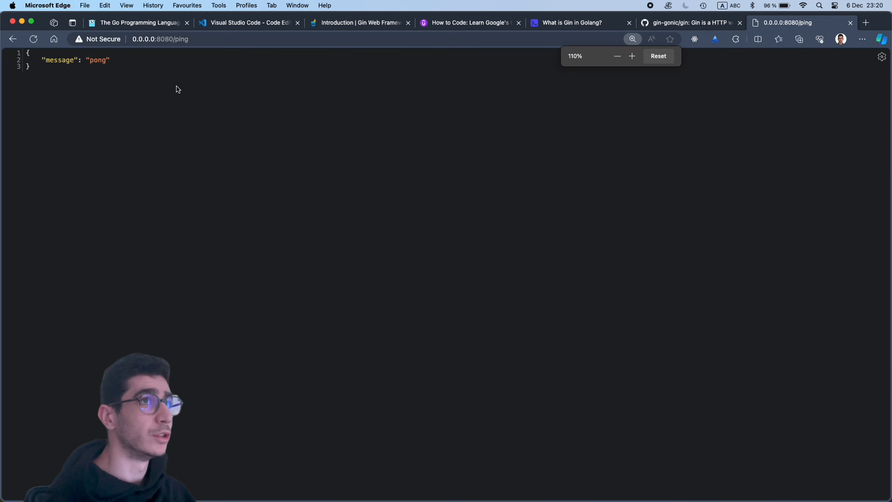
Step: View 0.0.0.0:8080/ping in Edge showing the JSON message "pong"
left_click(631, 55)
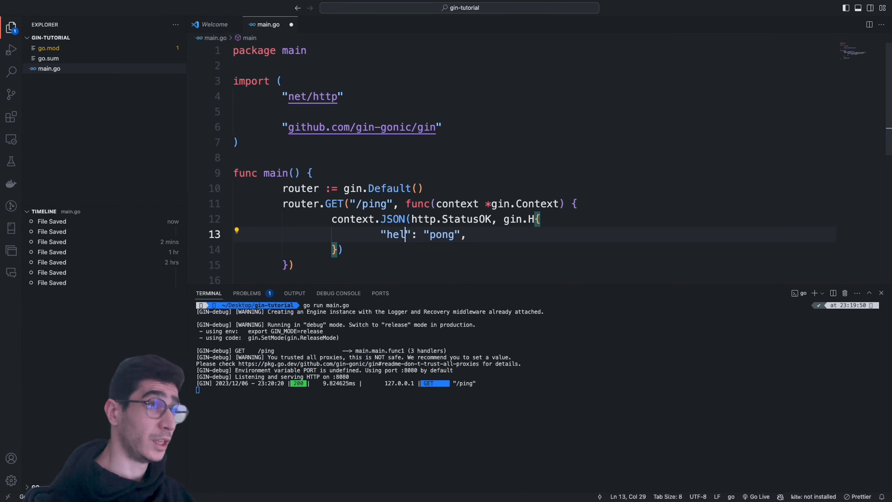
Step: Replace the "pong" value with "Hello world from gin framework" under the "message" key
type("lo")
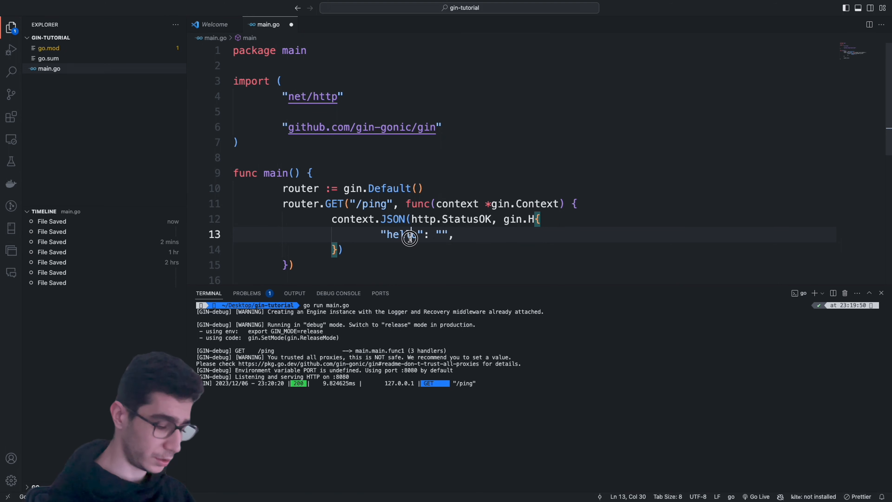
type("message")
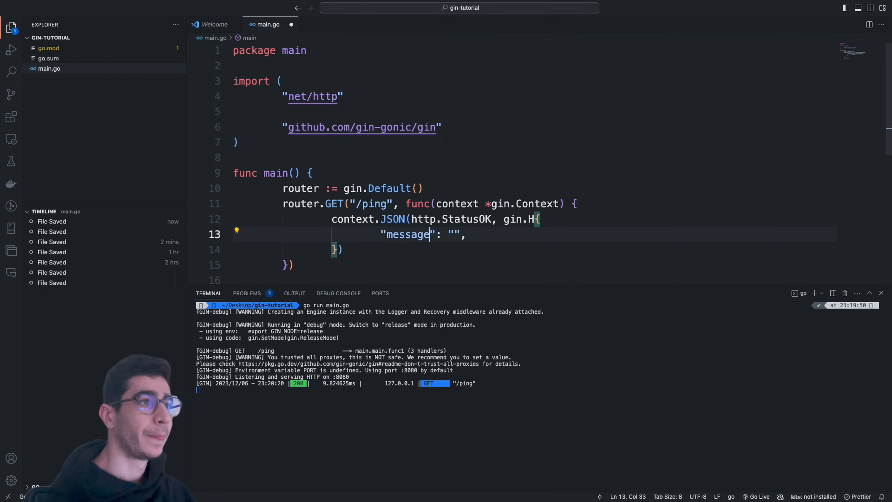
type("Hel")
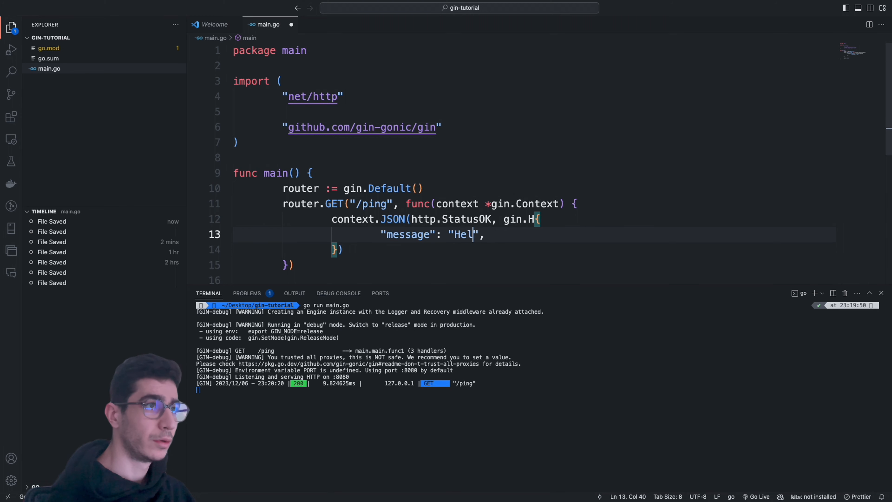
type("lo world from g")
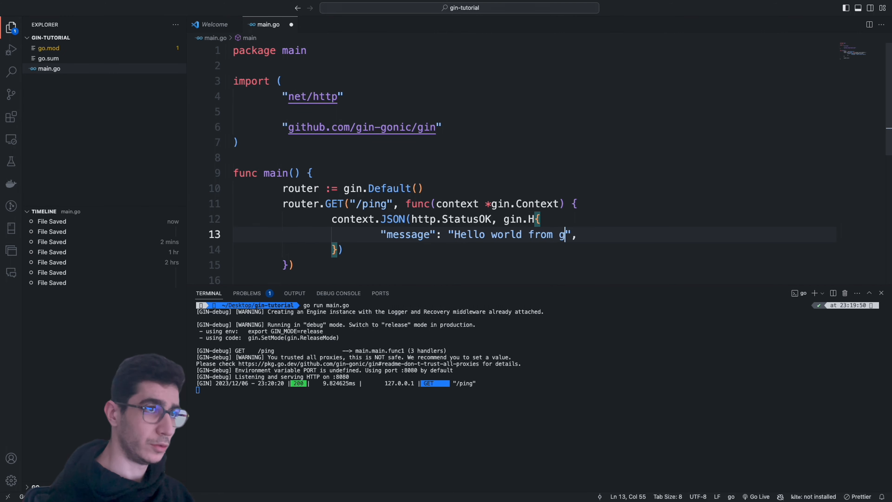
type("in fram")
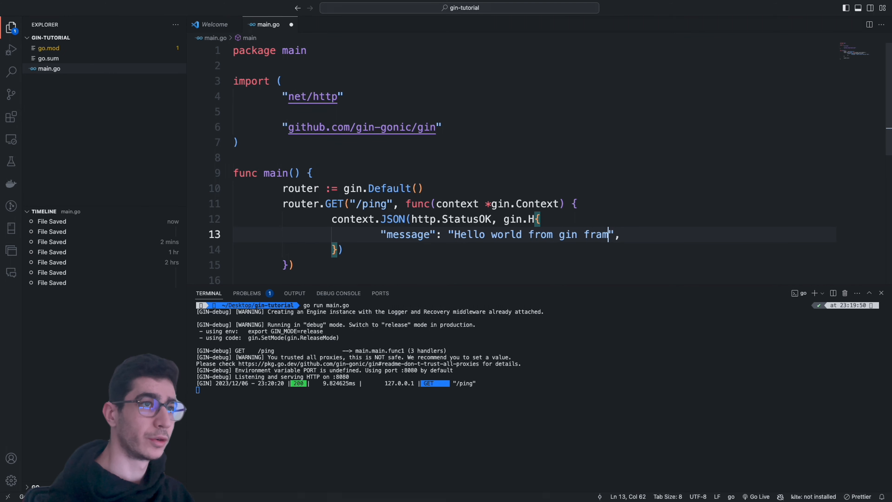
type("ew")
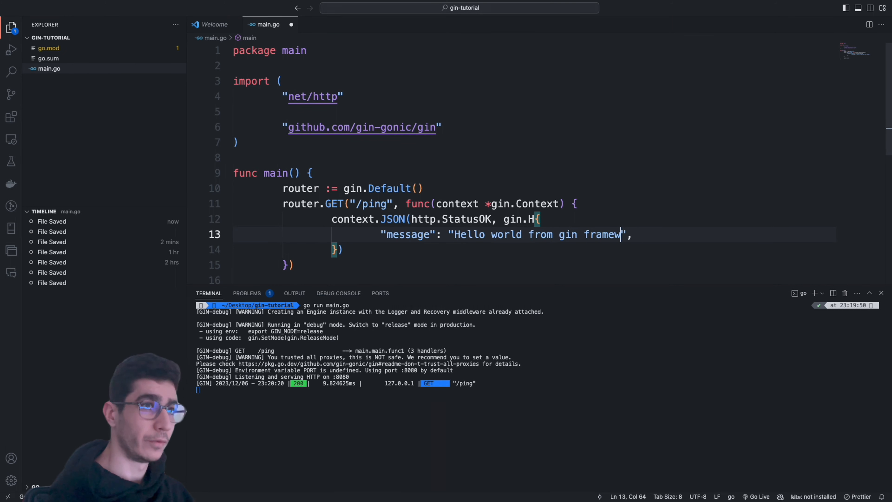